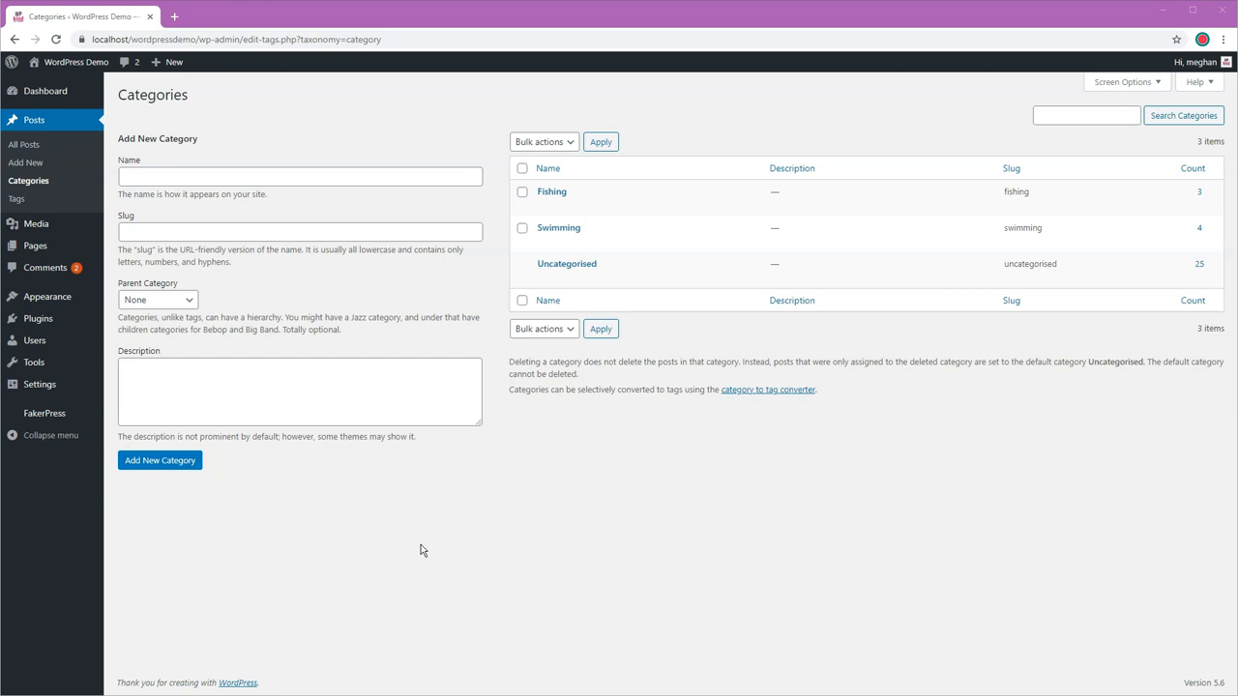
mouse_move(420, 544)
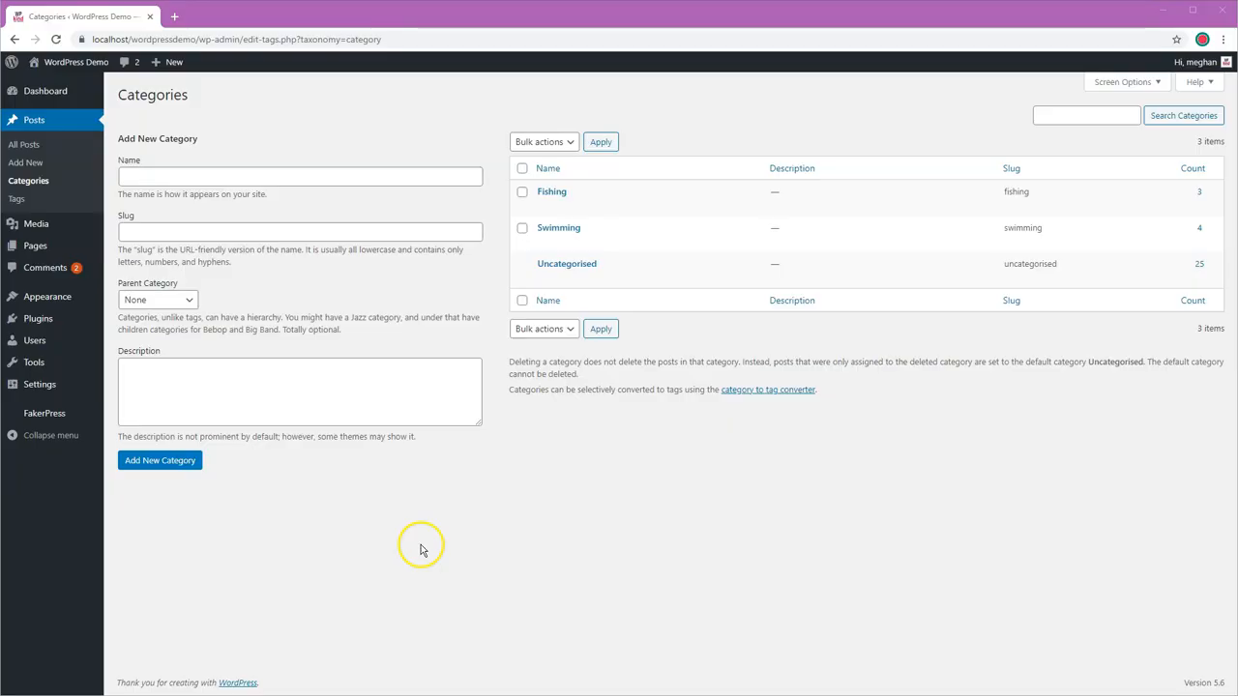
mouse_move(421, 550)
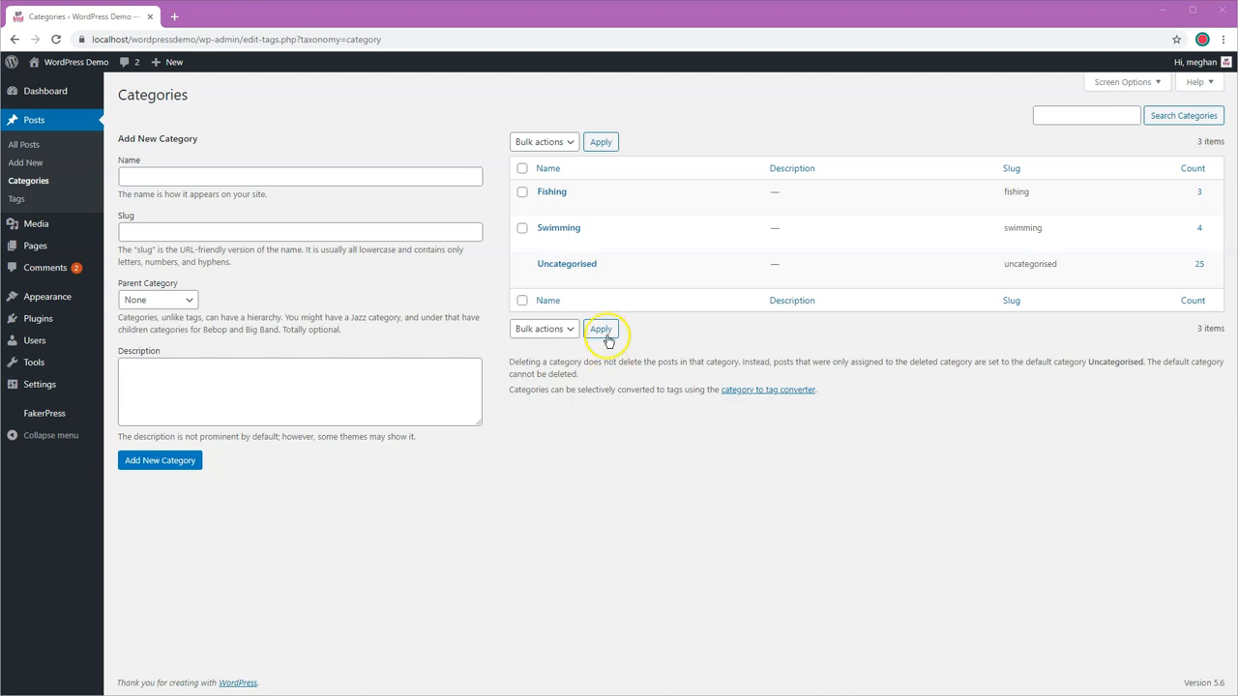
mouse_move(610, 265)
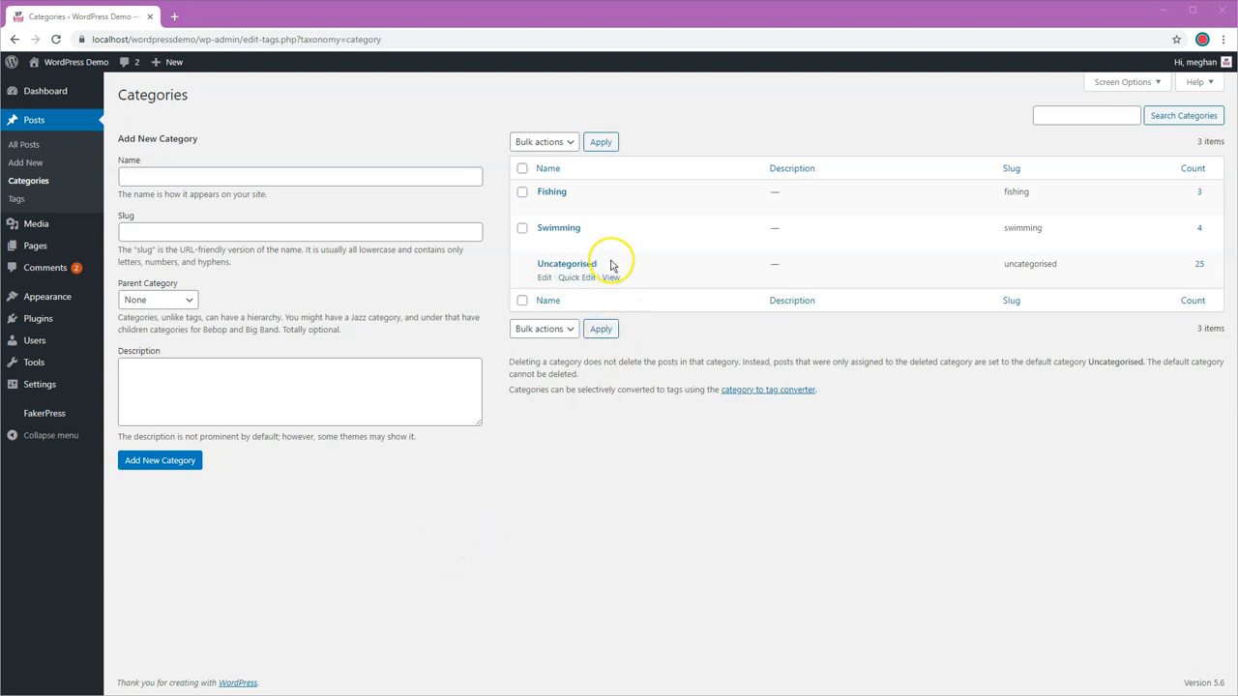
mouse_move(604, 269)
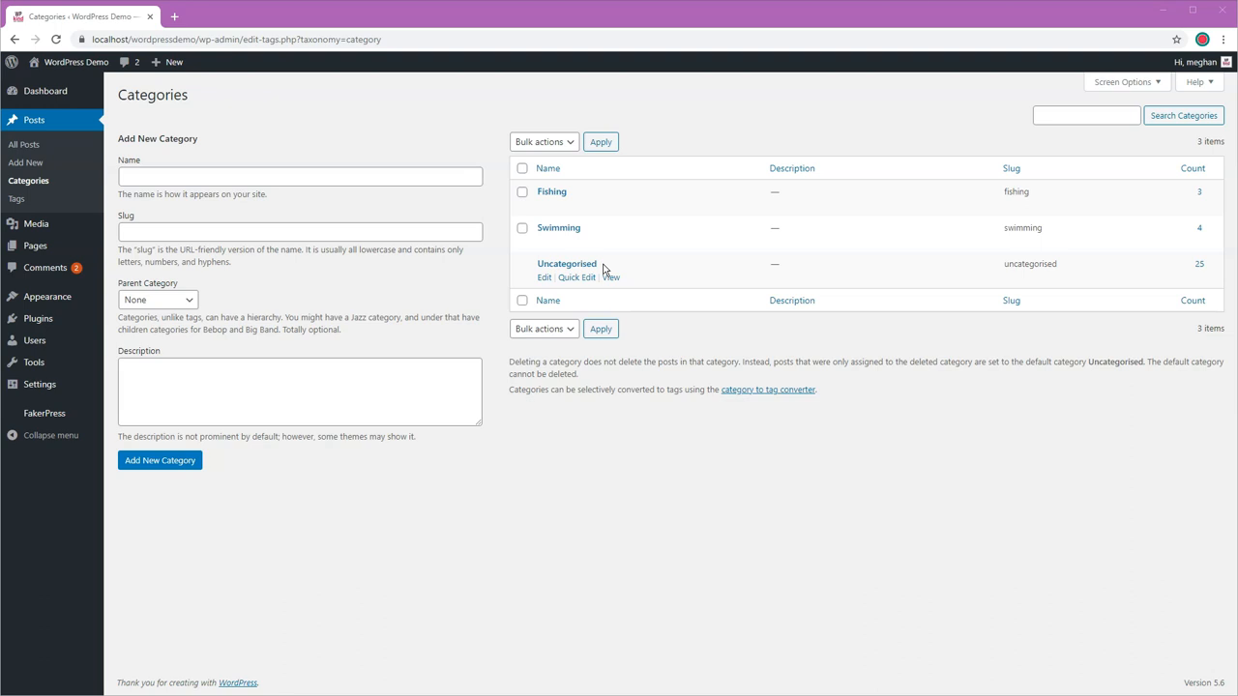
mouse_move(543, 204)
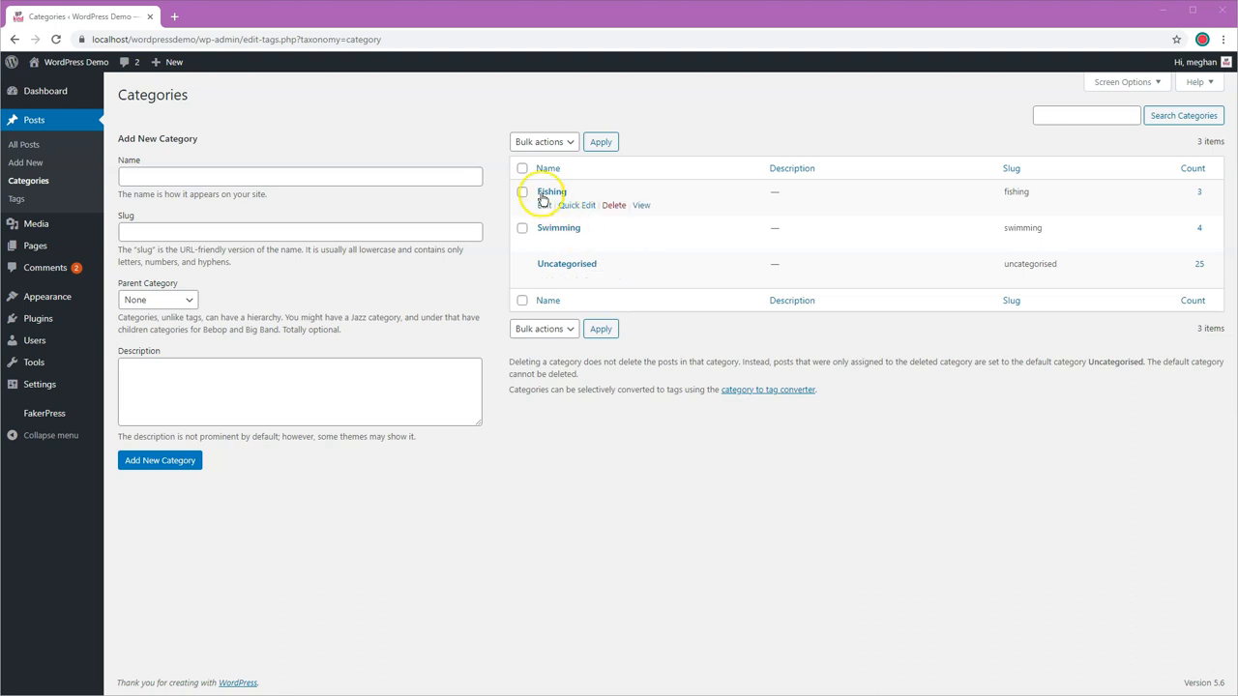
mouse_move(566, 263)
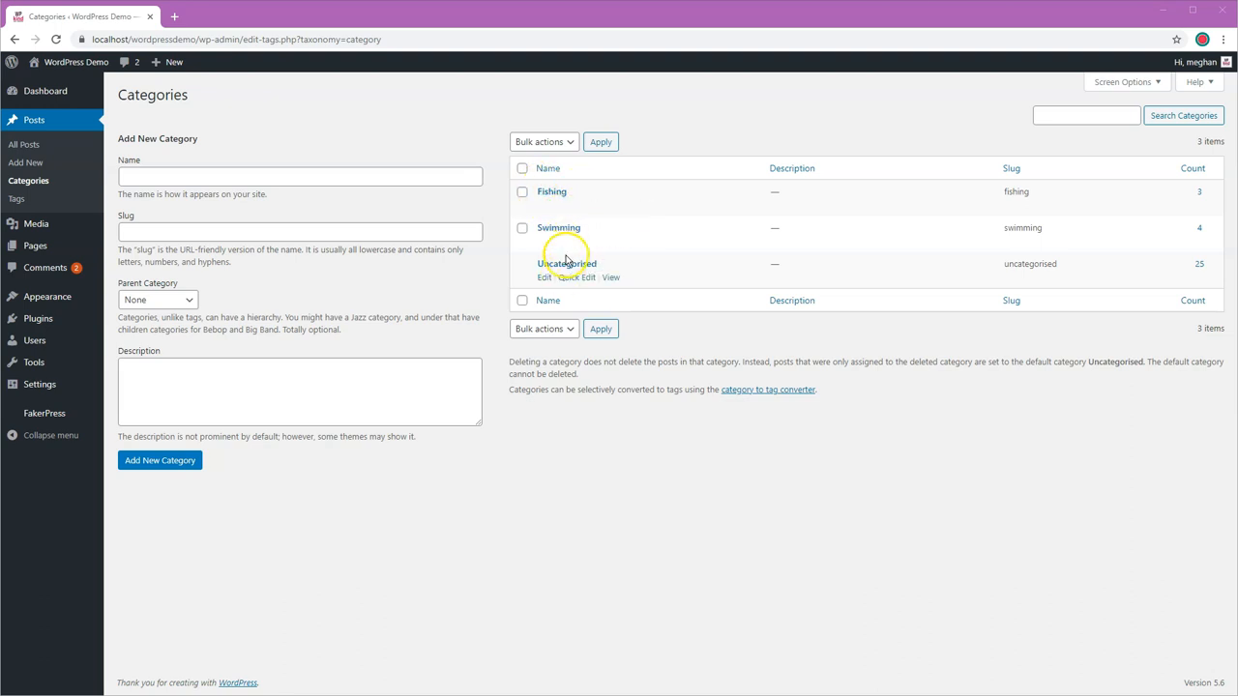
mouse_move(540, 269)
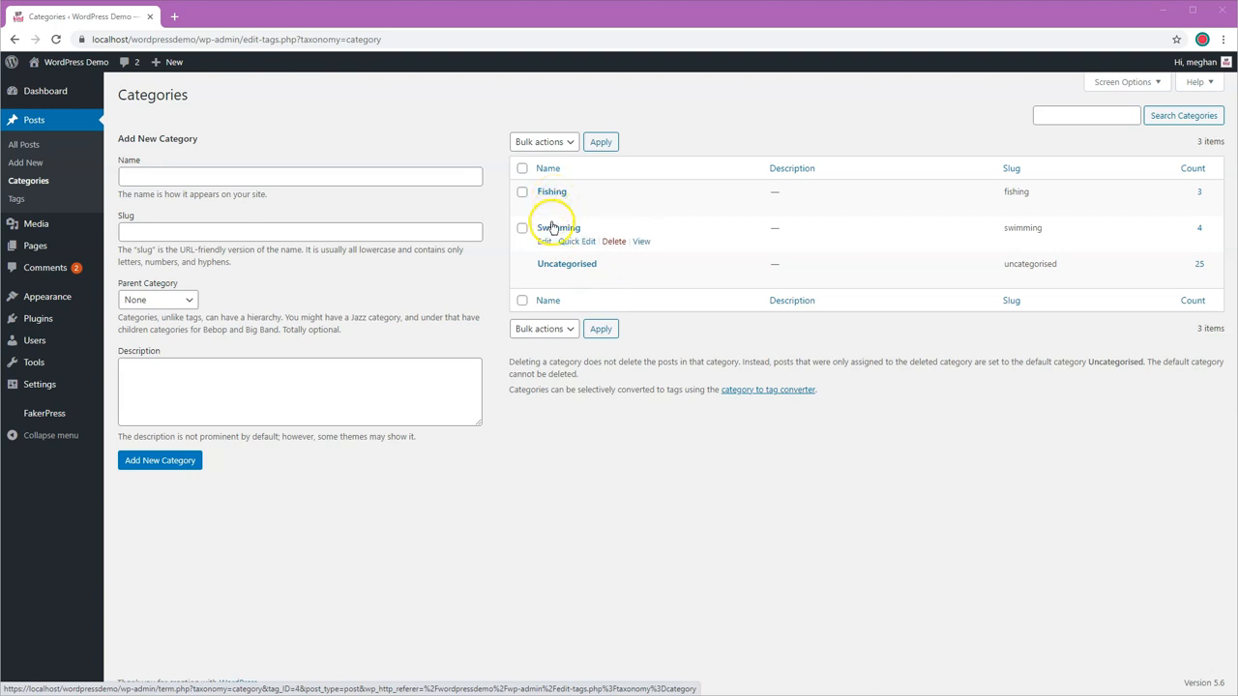
mouse_move(580, 263)
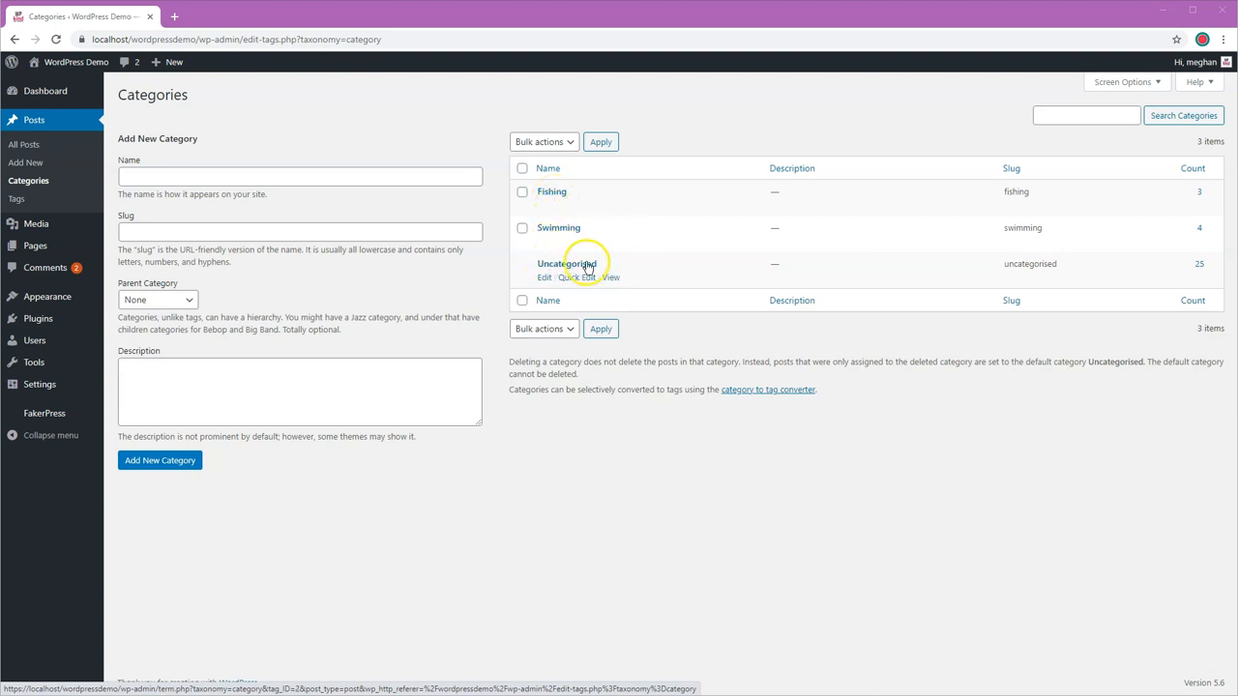
mouse_move(566, 228)
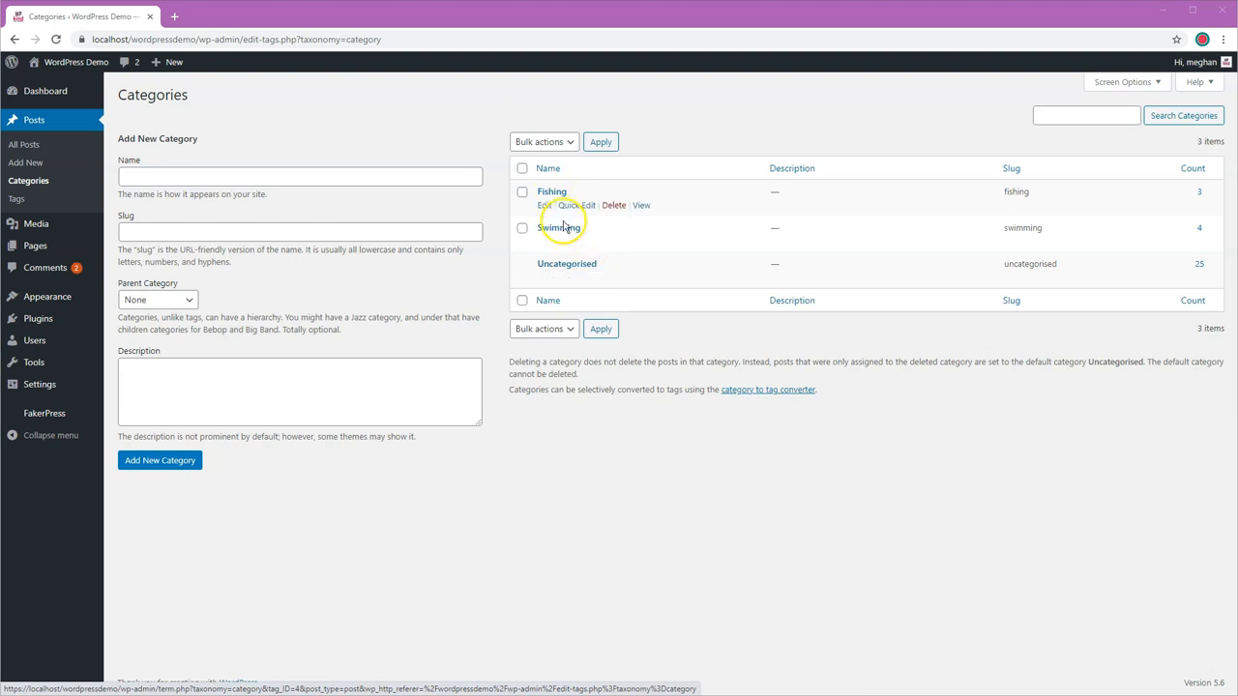
mouse_move(554, 192)
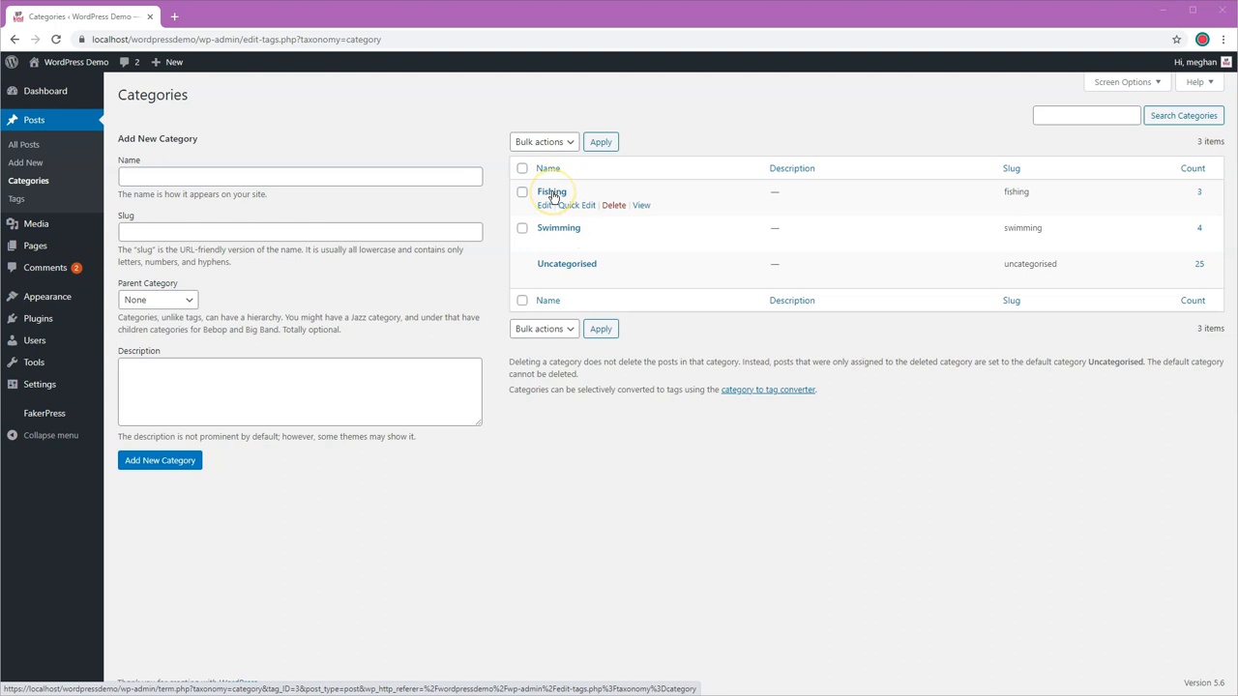
mouse_move(495, 205)
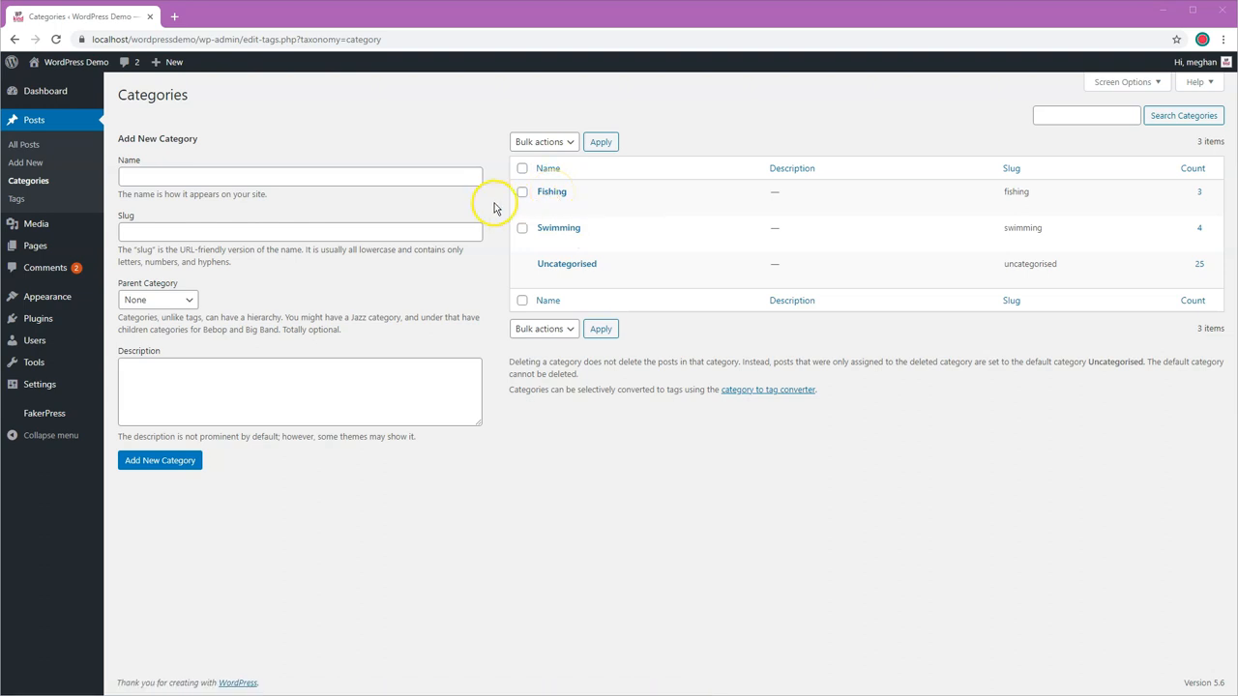
mouse_move(498, 208)
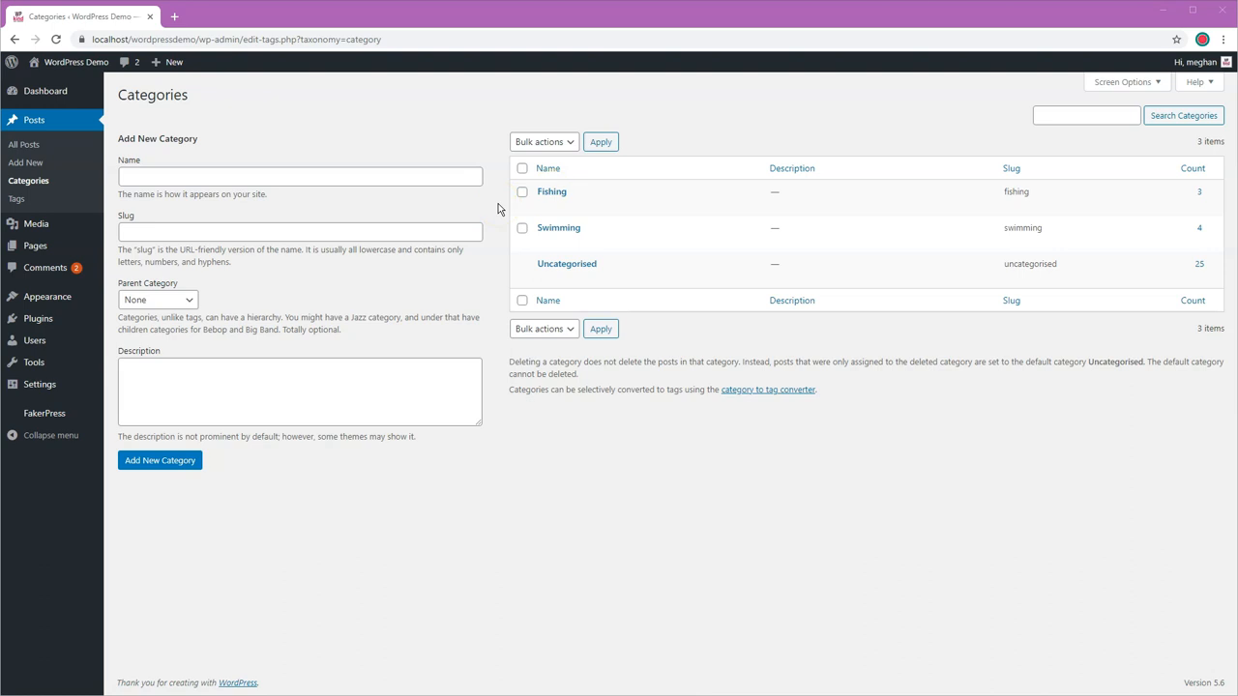
mouse_move(602, 271)
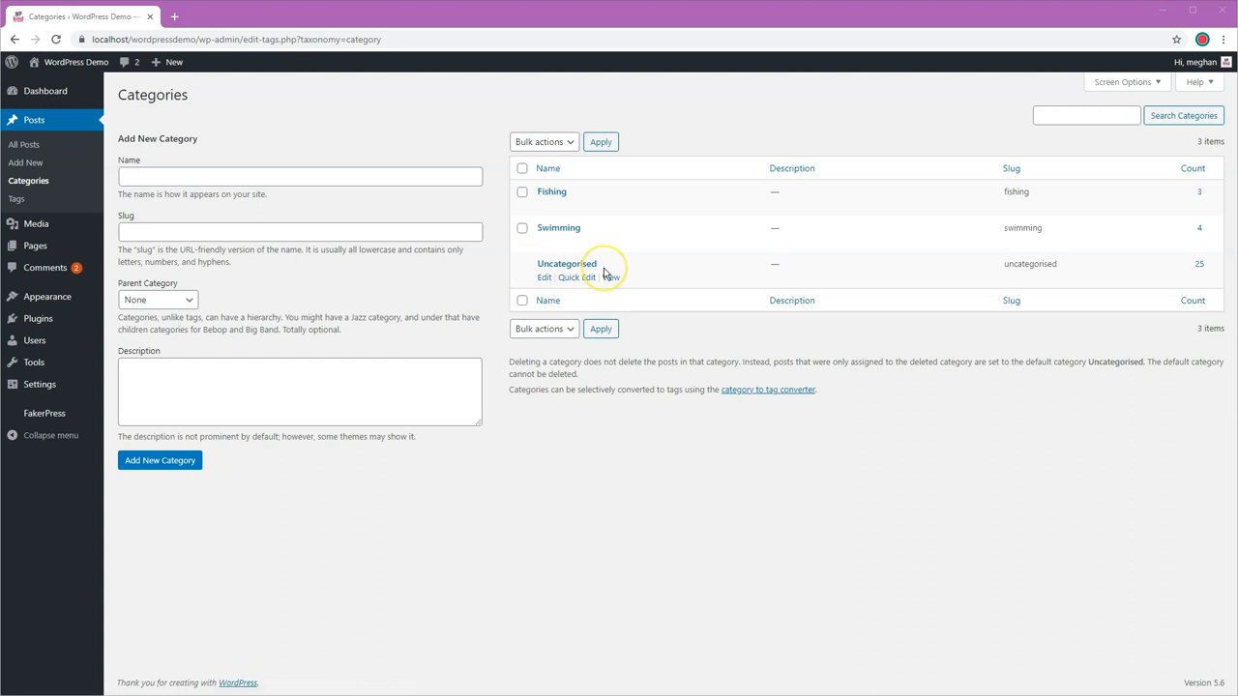
mouse_move(601, 268)
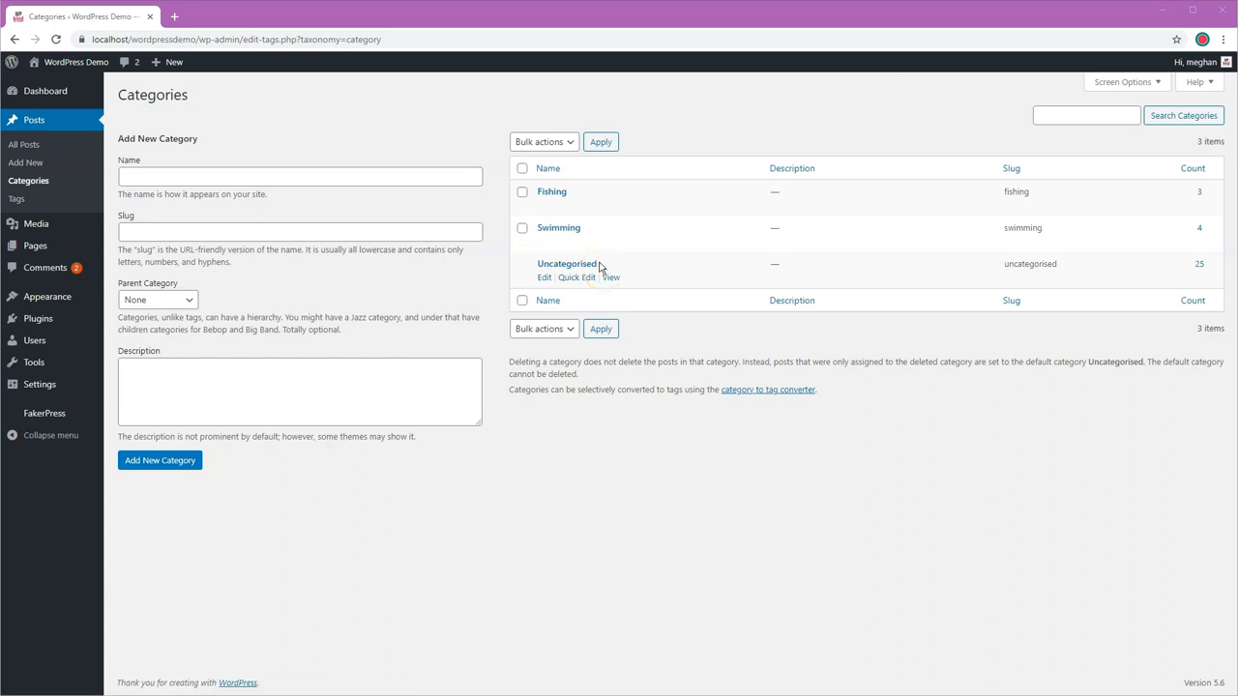
mouse_move(605, 198)
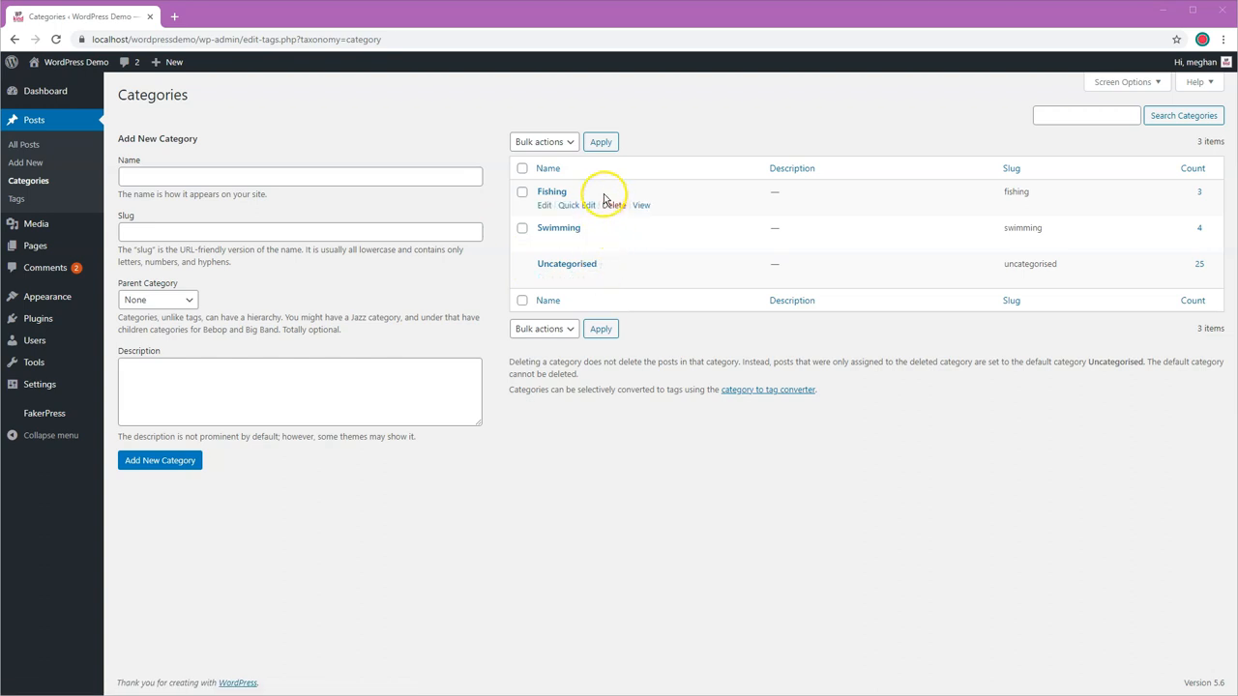
mouse_move(569, 204)
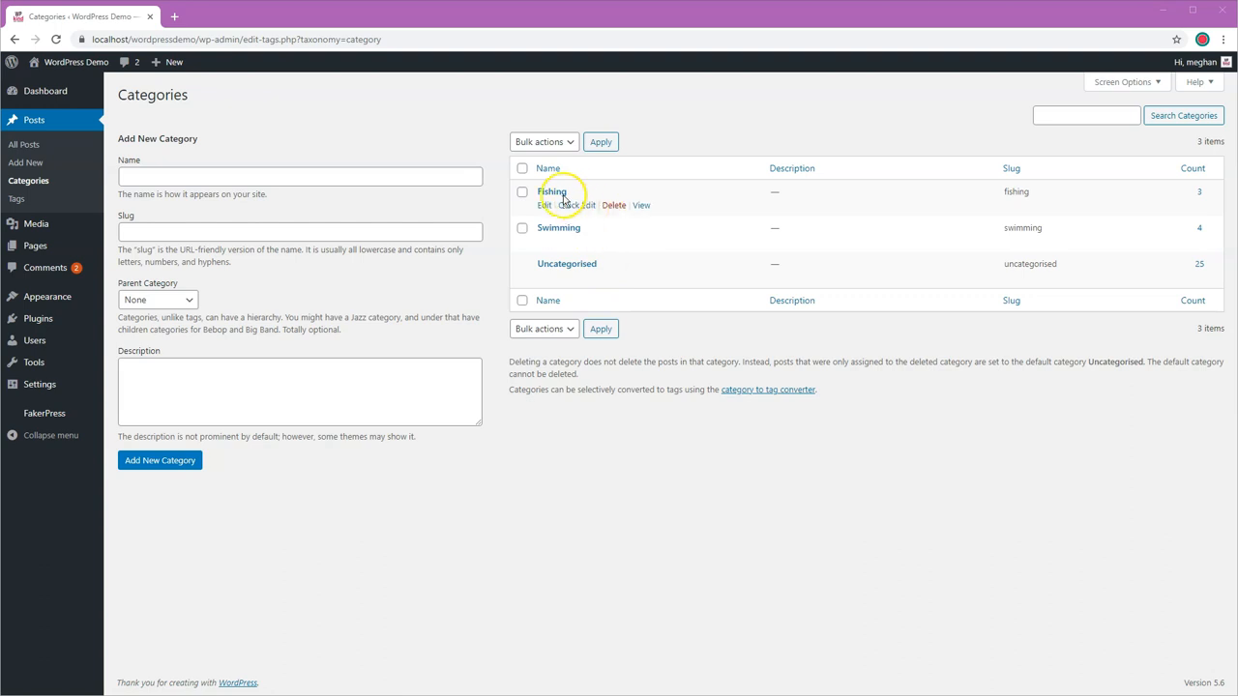
mouse_move(510, 239)
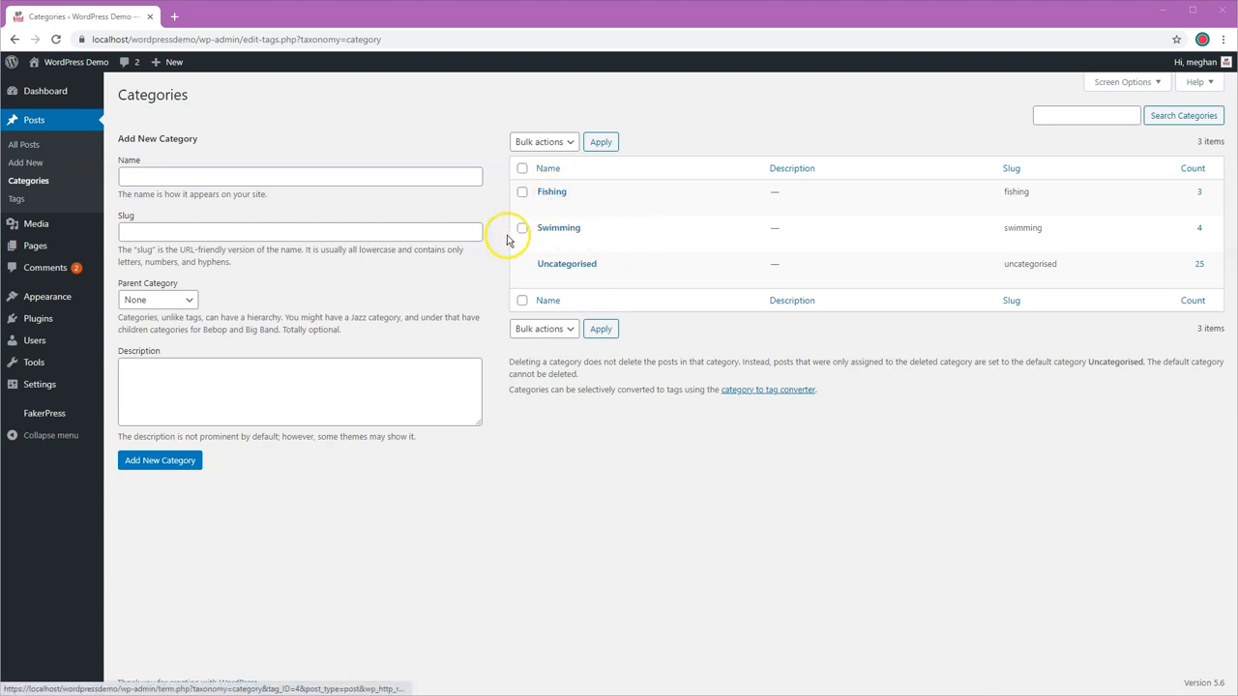
mouse_move(498, 283)
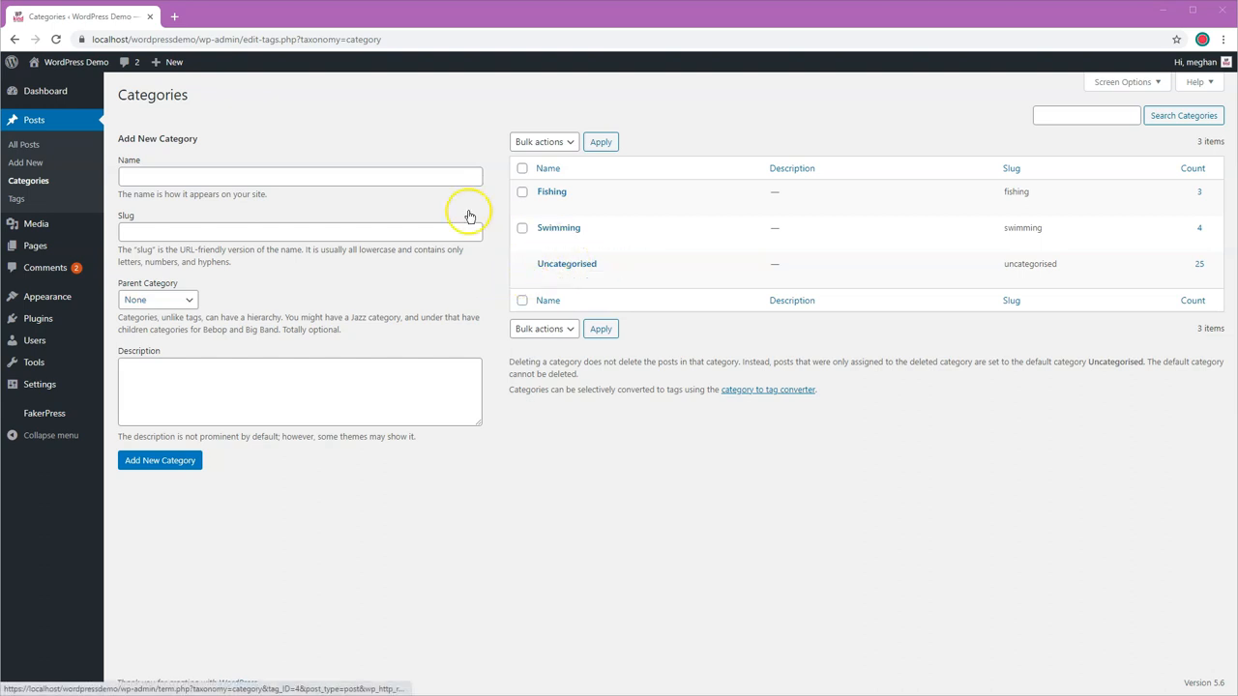
Enter 'new category' as a new category name and select its new-category slug
left_click(300, 177)
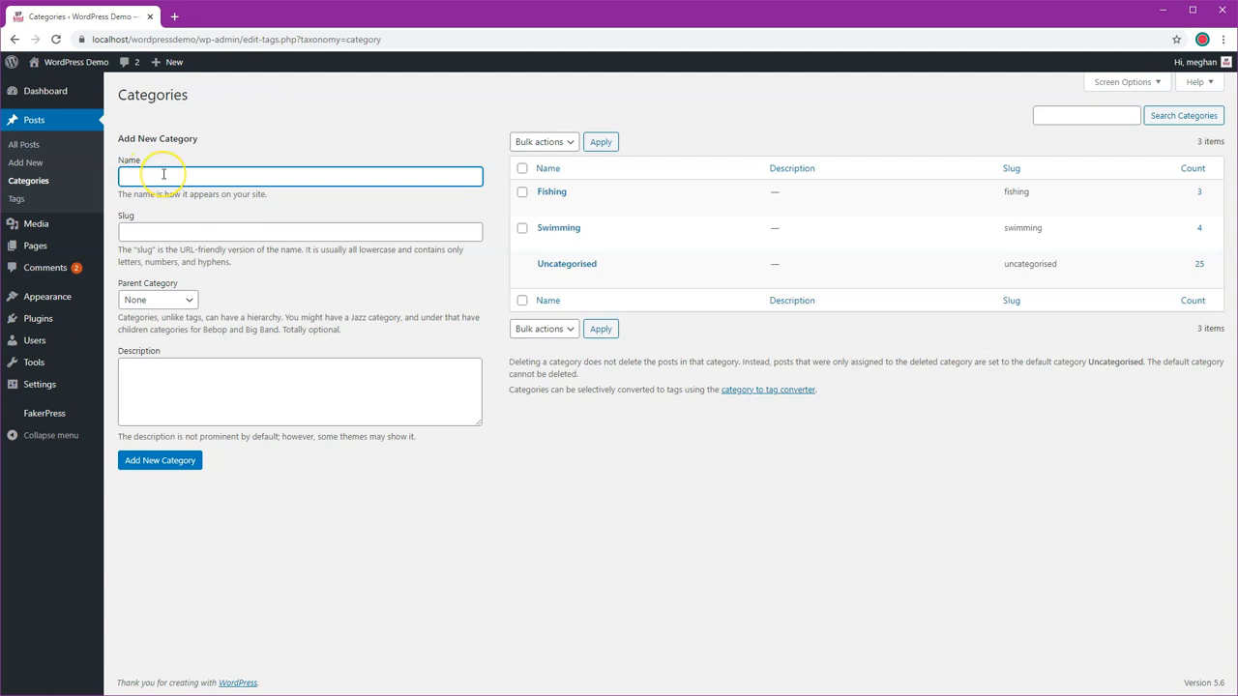
type("new categ")
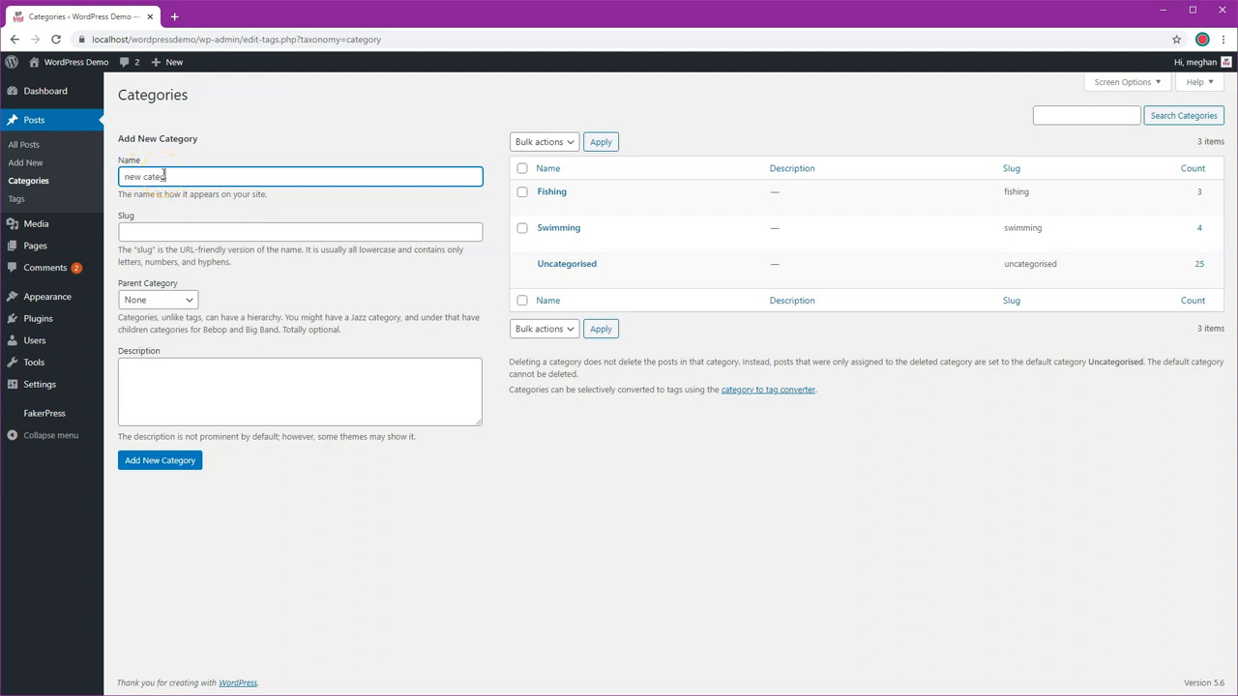
type("ory")
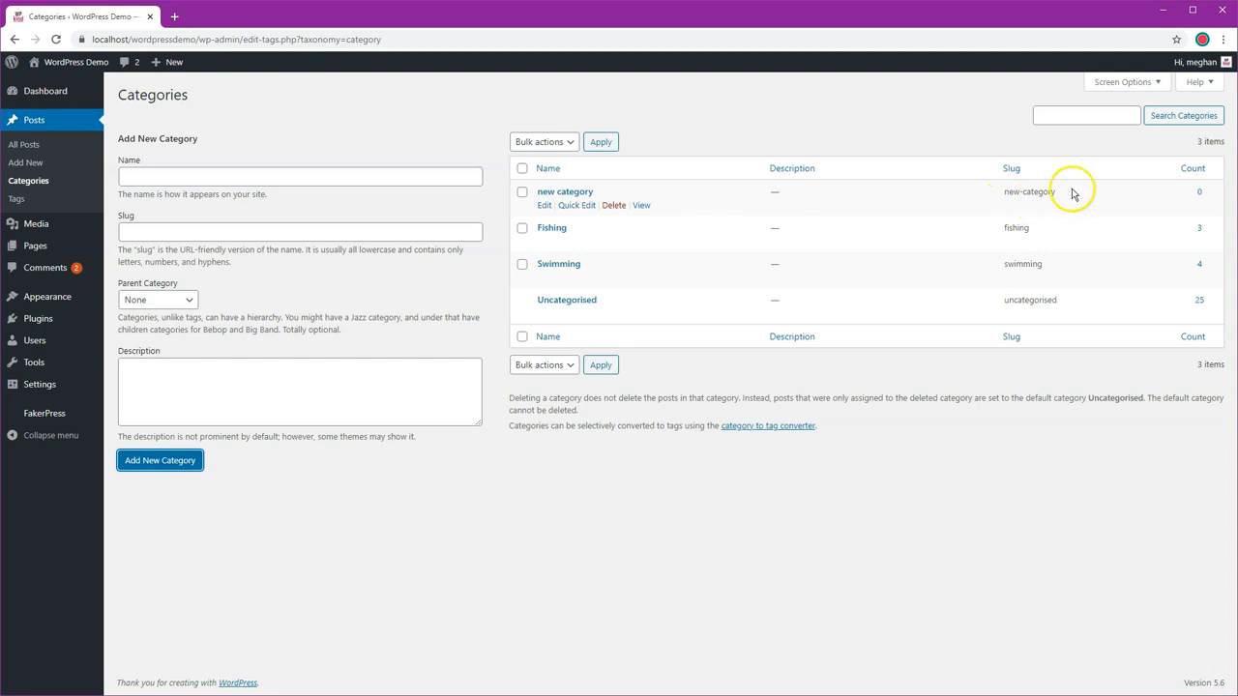
double_click(1028, 192)
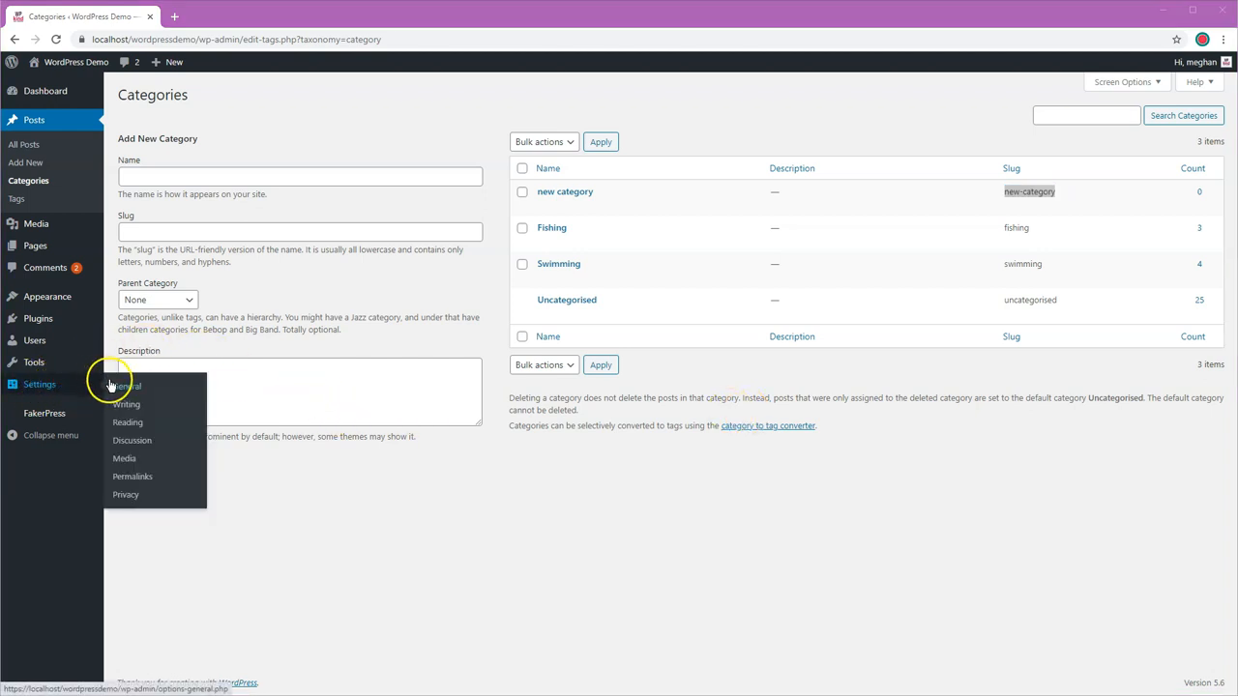
In Writing settings, set the Default Post Category to Fishing
left_click(126, 405)
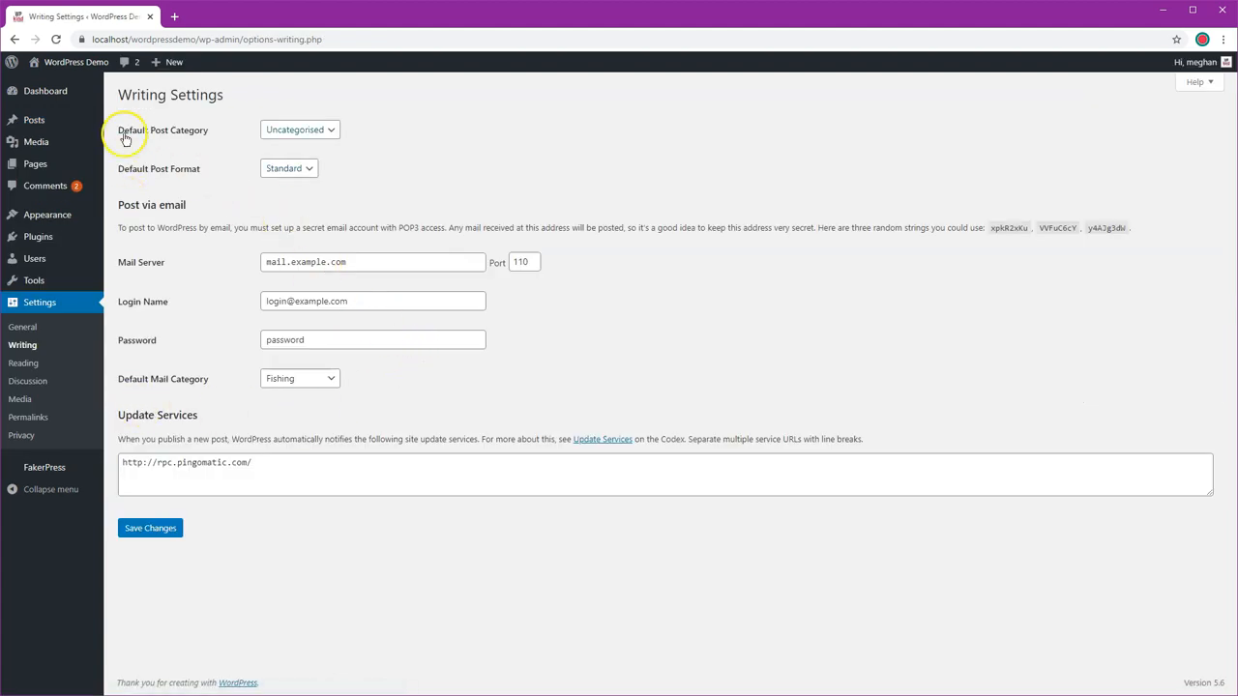
mouse_move(193, 138)
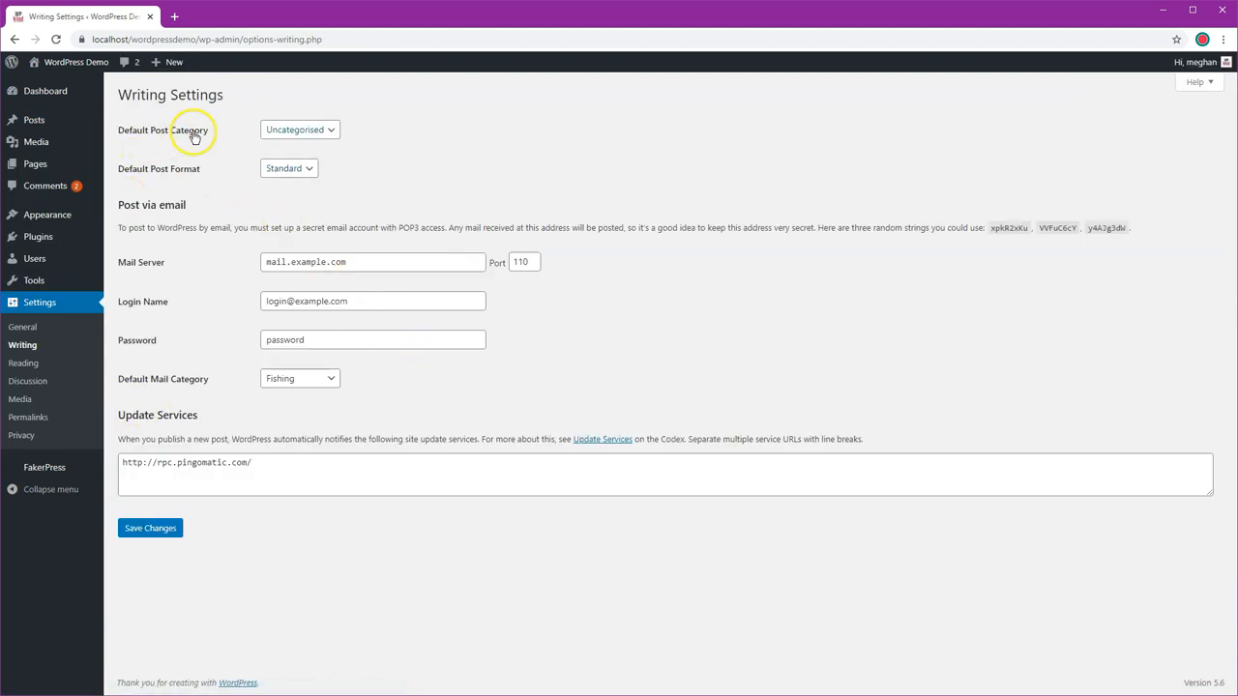
left_click(300, 130)
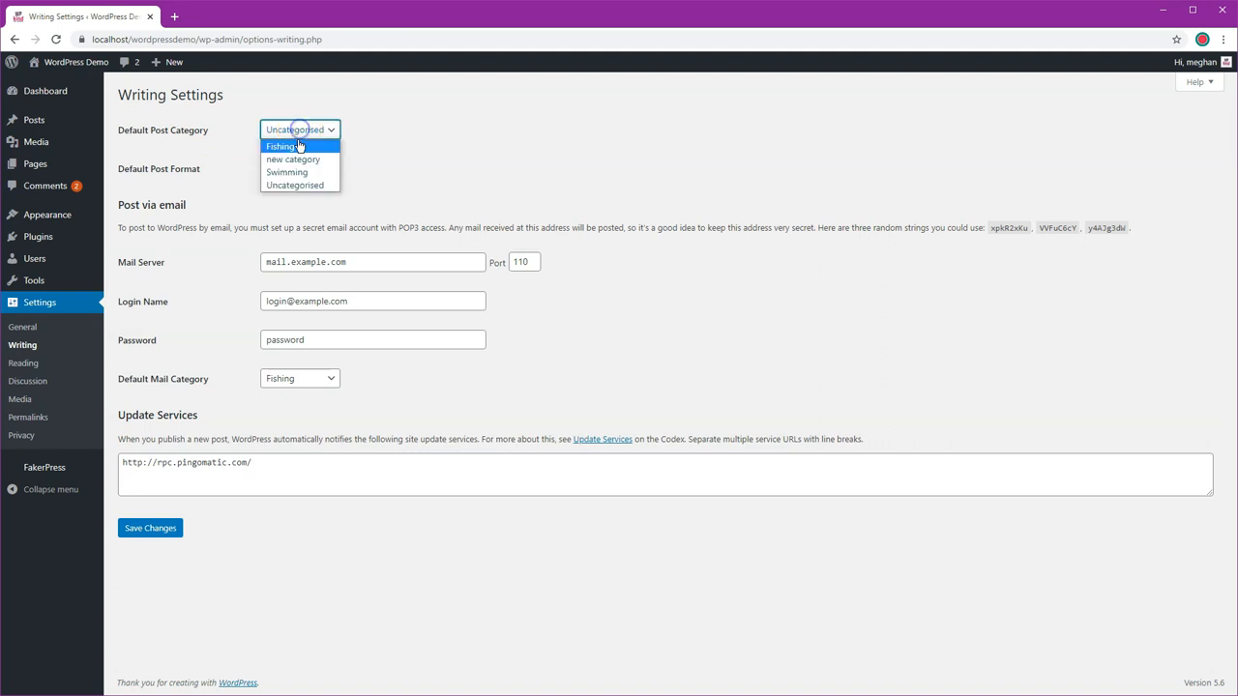
left_click(283, 146)
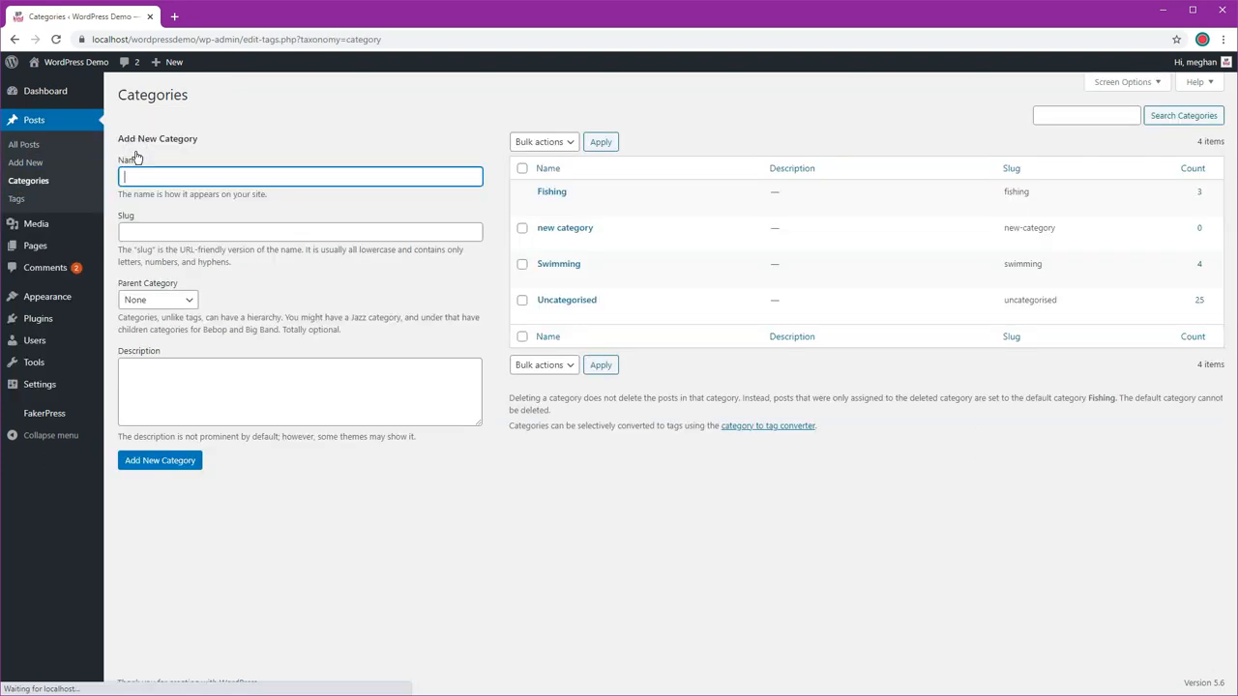
mouse_move(546, 224)
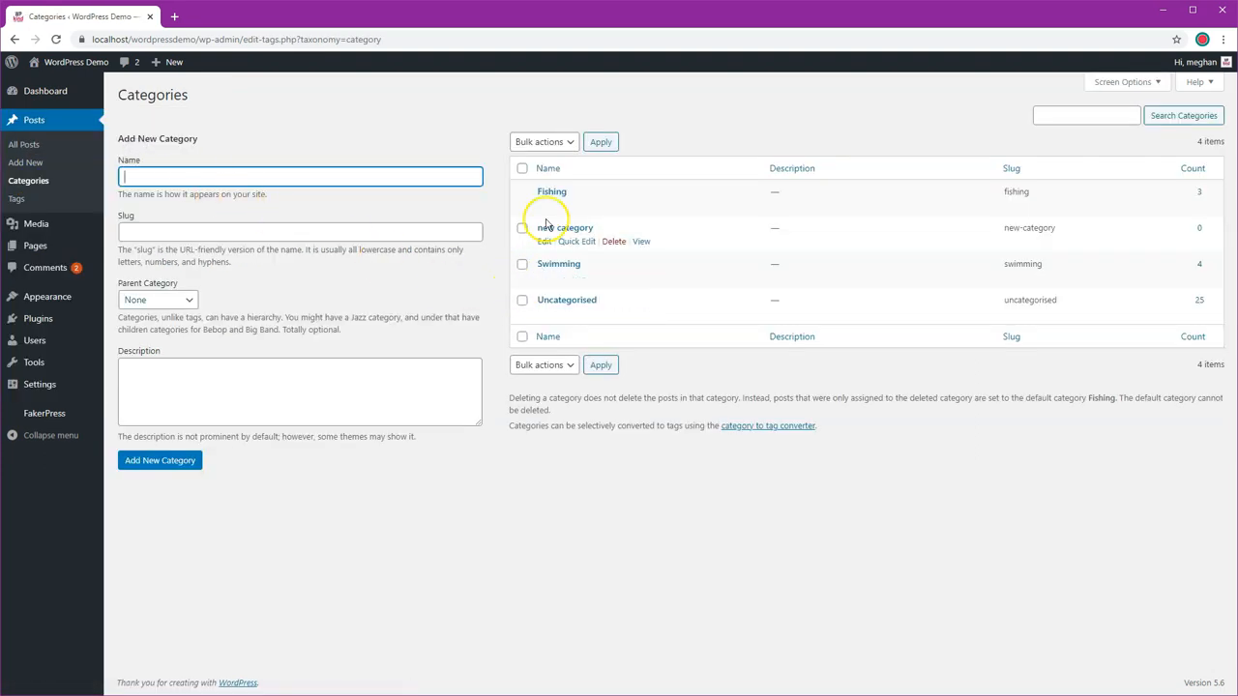
mouse_move(550, 192)
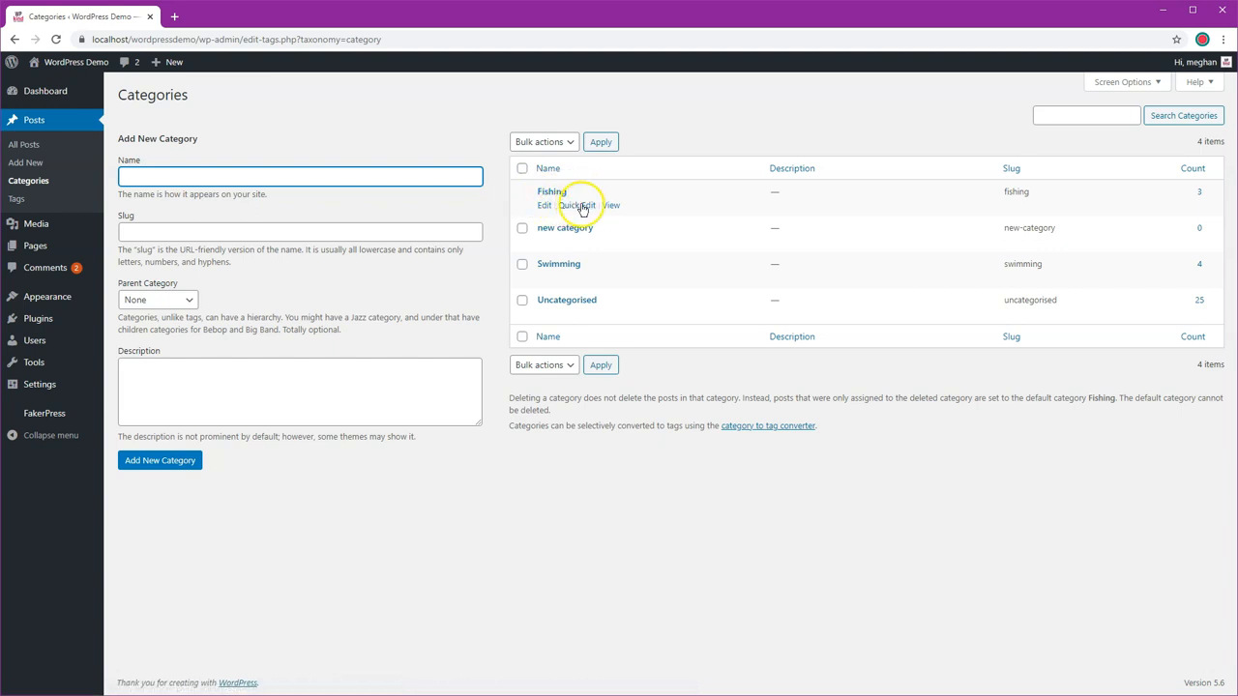
mouse_move(599, 222)
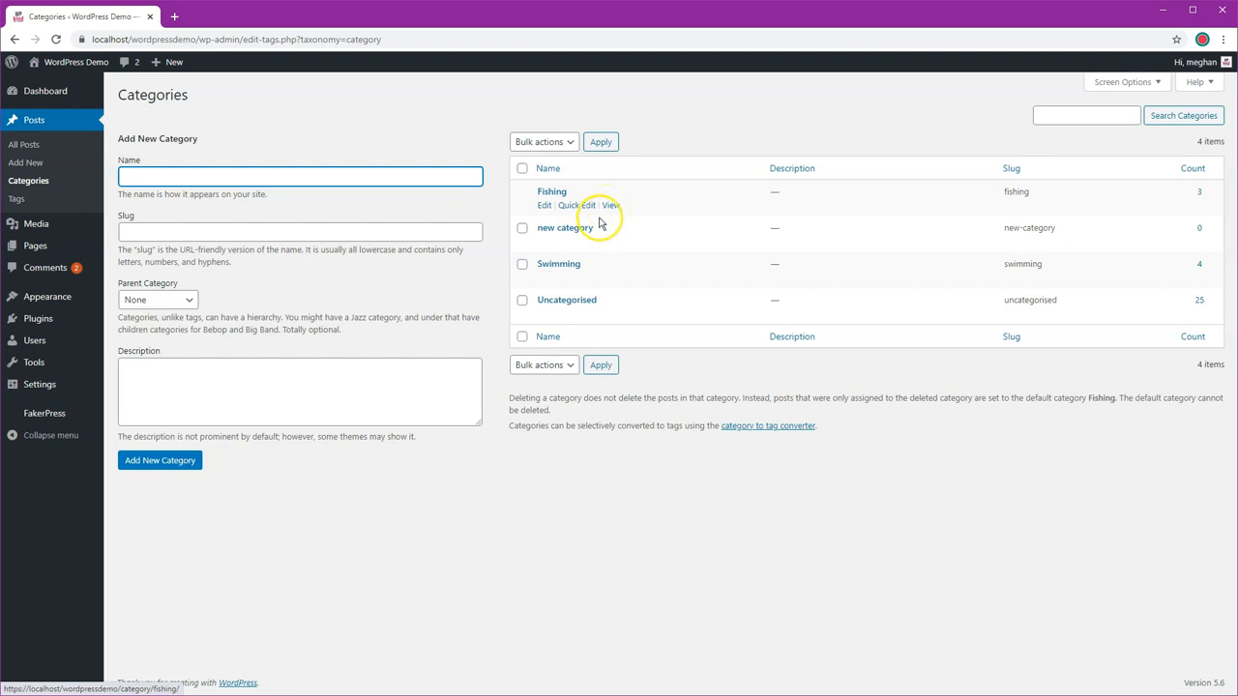
mouse_move(575, 317)
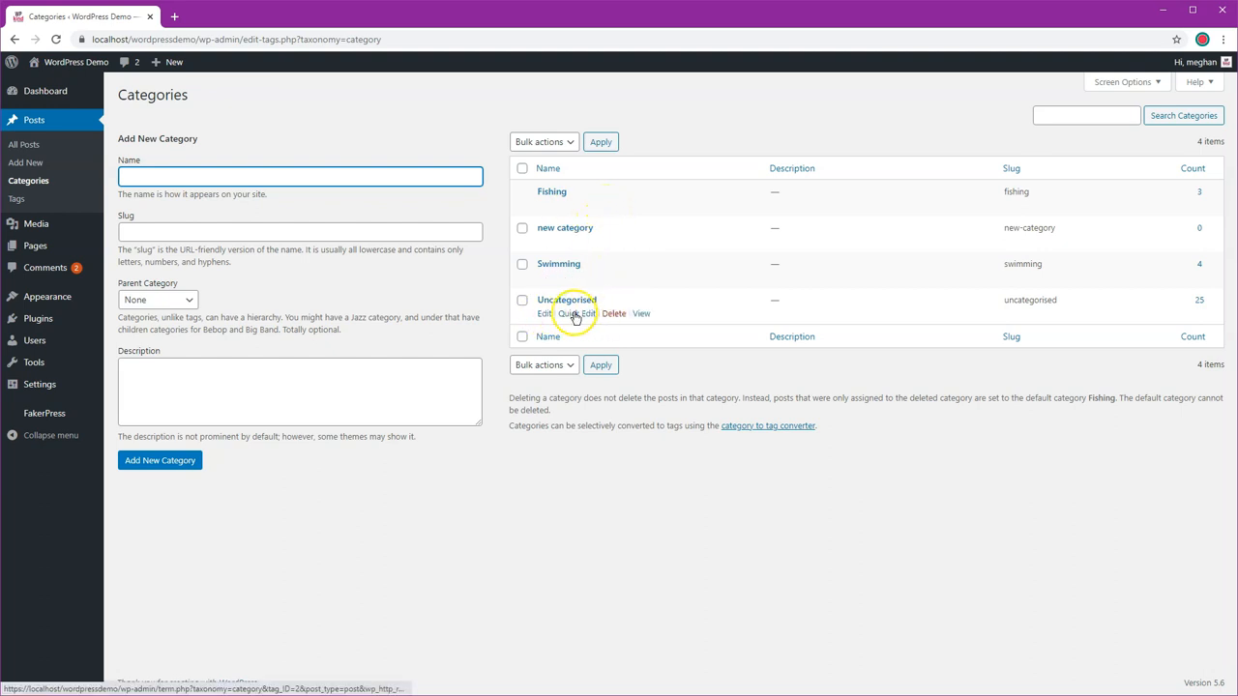
mouse_move(614, 313)
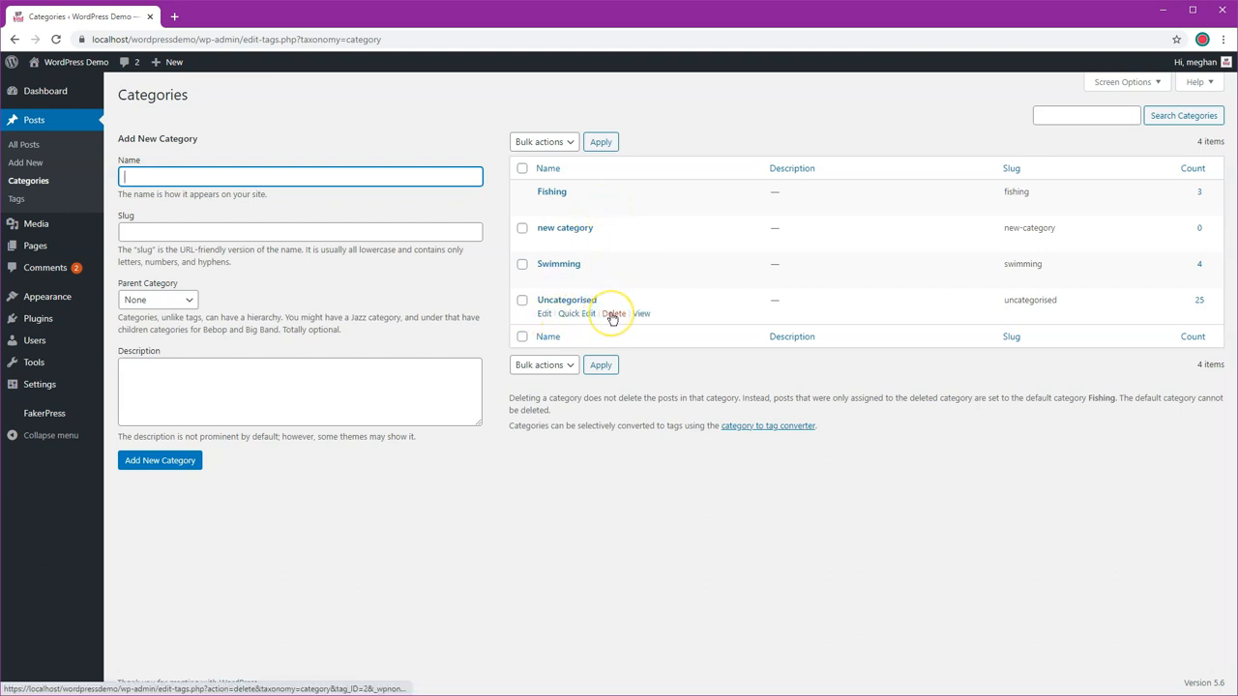
mouse_move(614, 313)
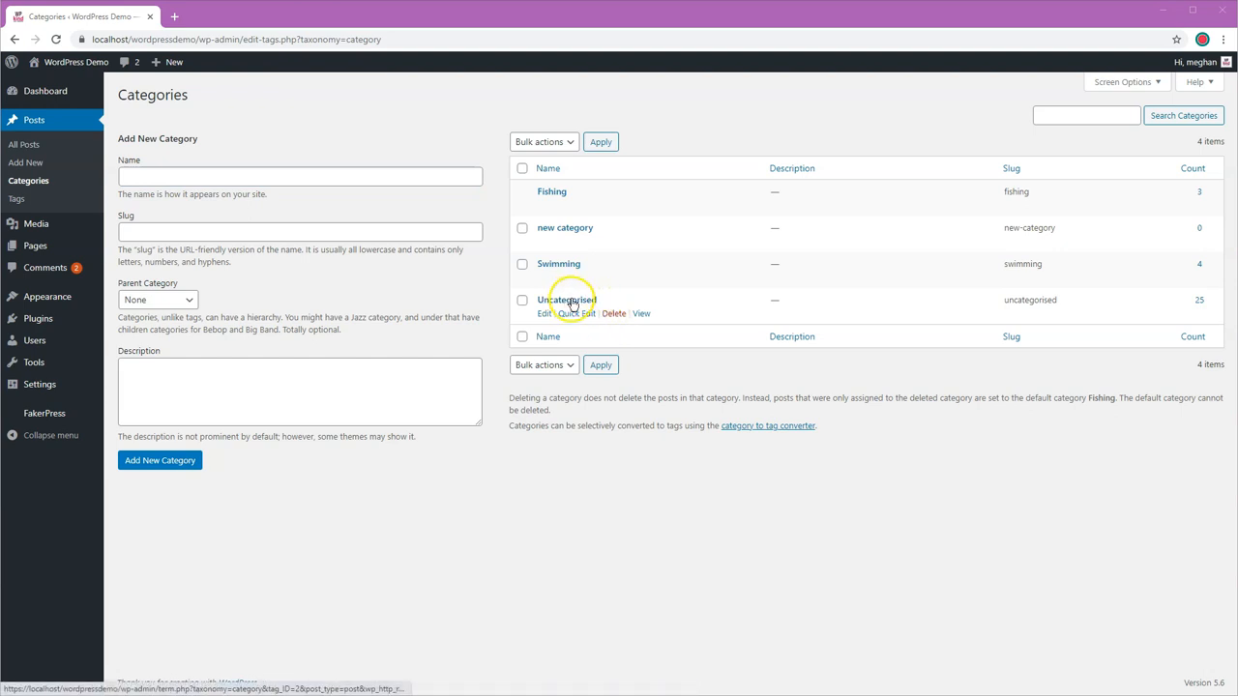
mouse_move(991, 319)
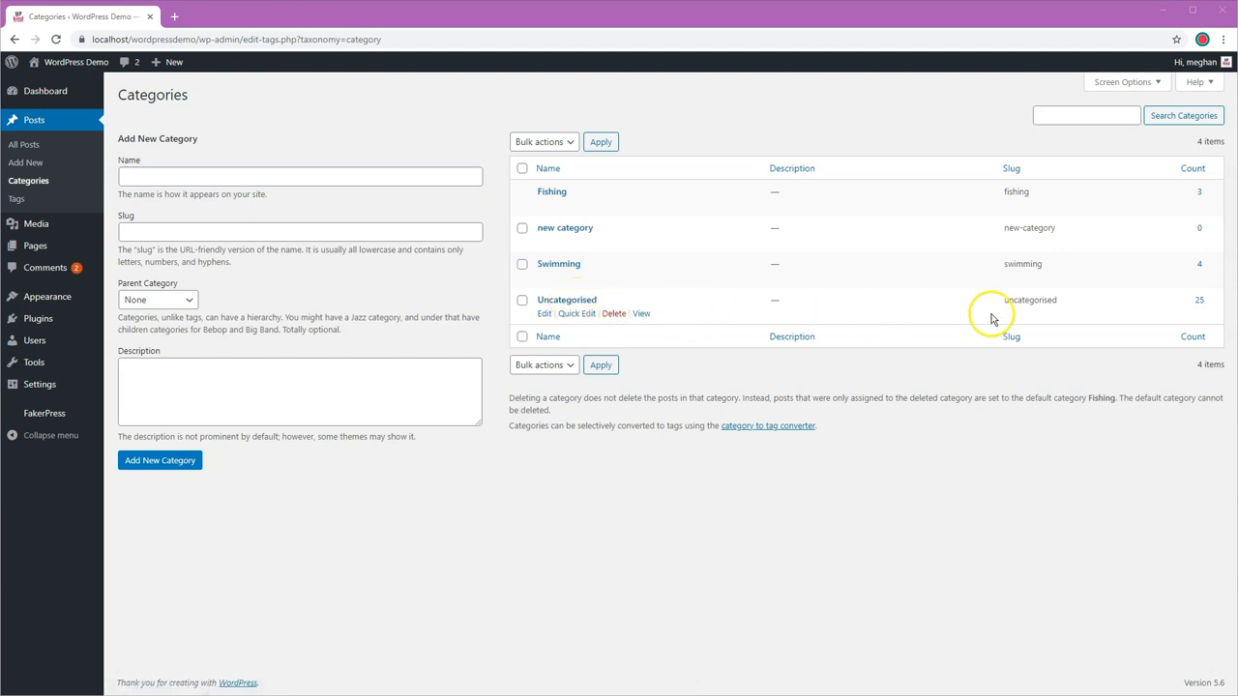
mouse_move(1202, 307)
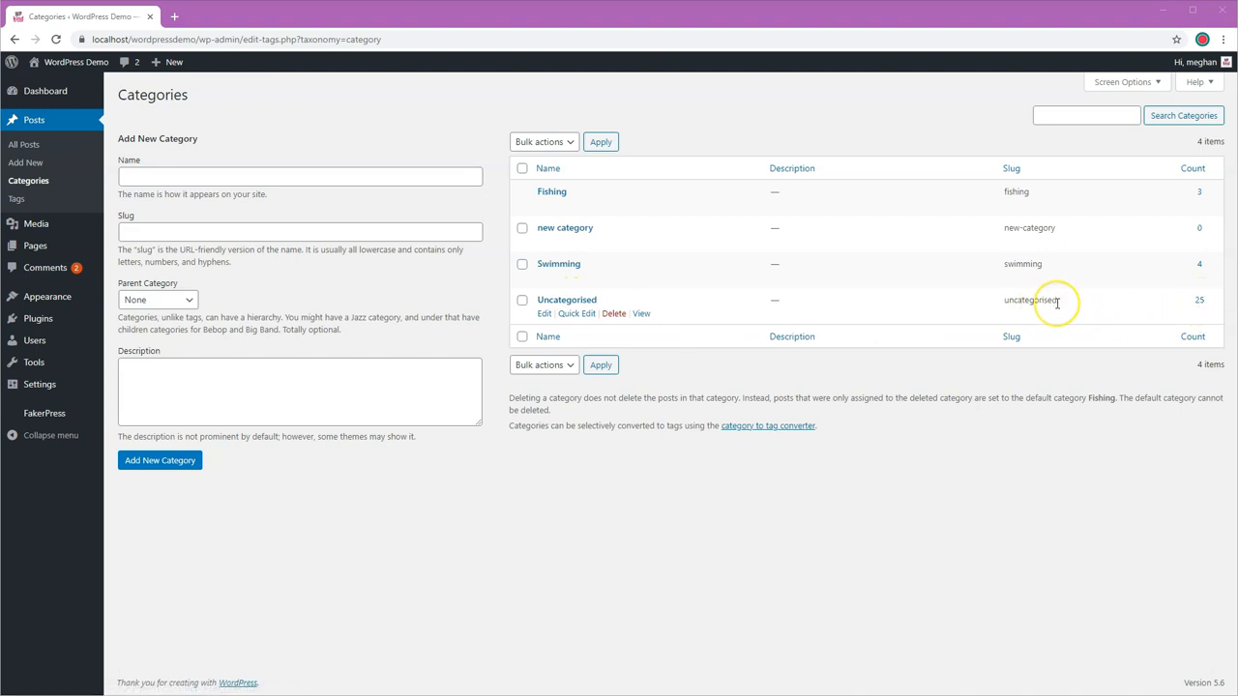
mouse_move(1056, 302)
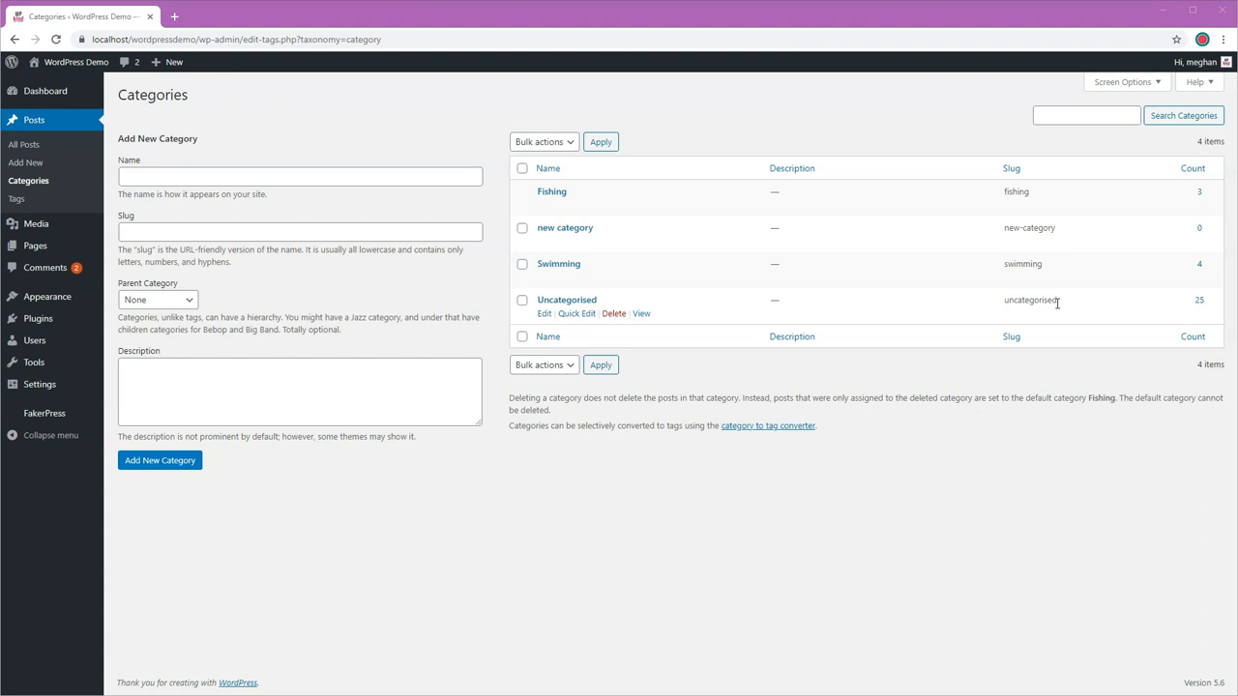
mouse_move(1069, 304)
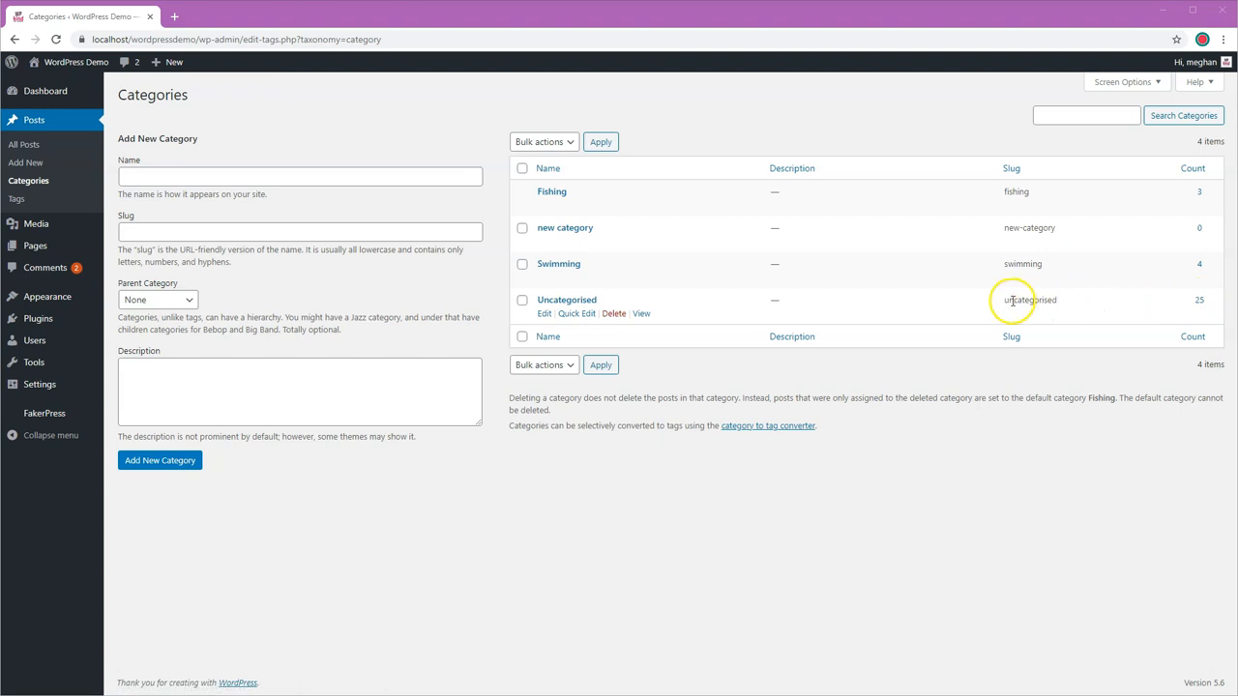
mouse_move(1016, 192)
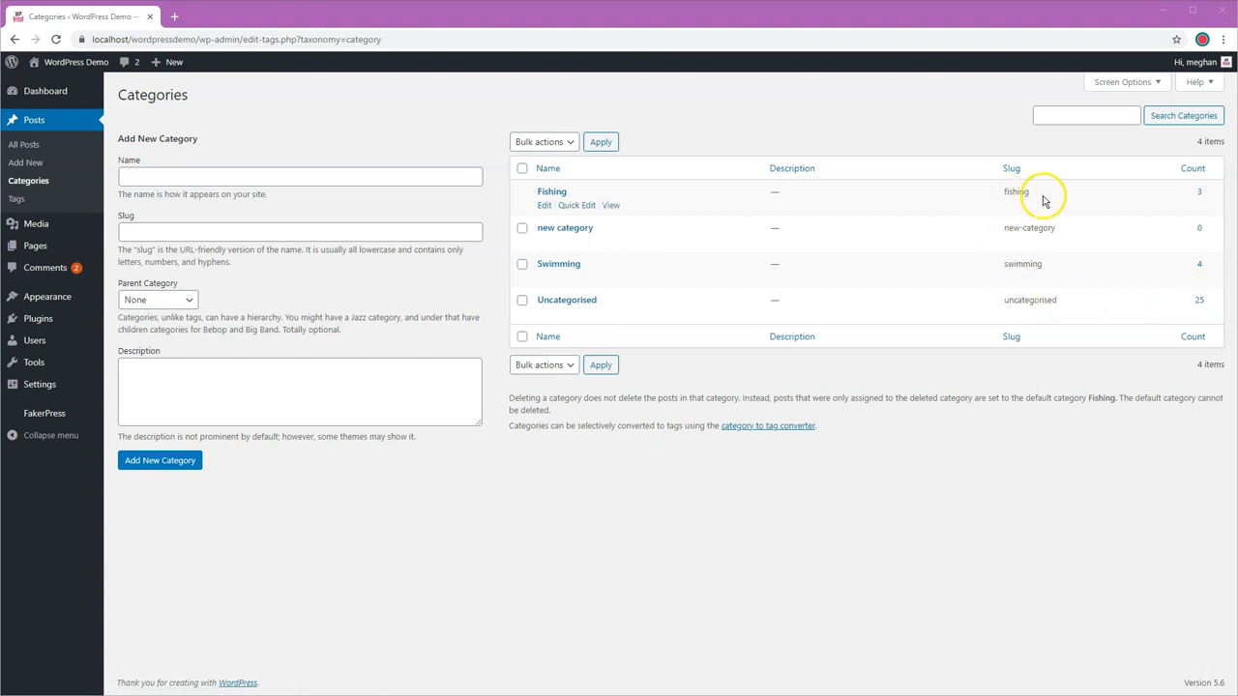
mouse_move(1043, 201)
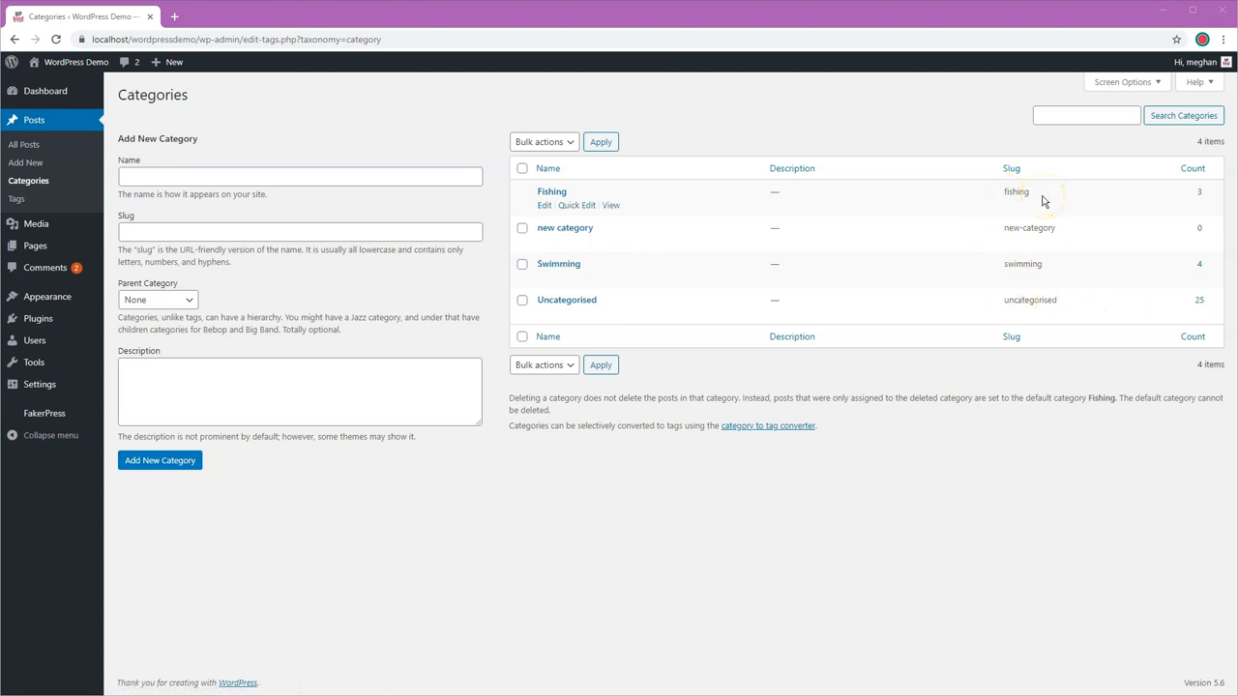
mouse_move(1001, 192)
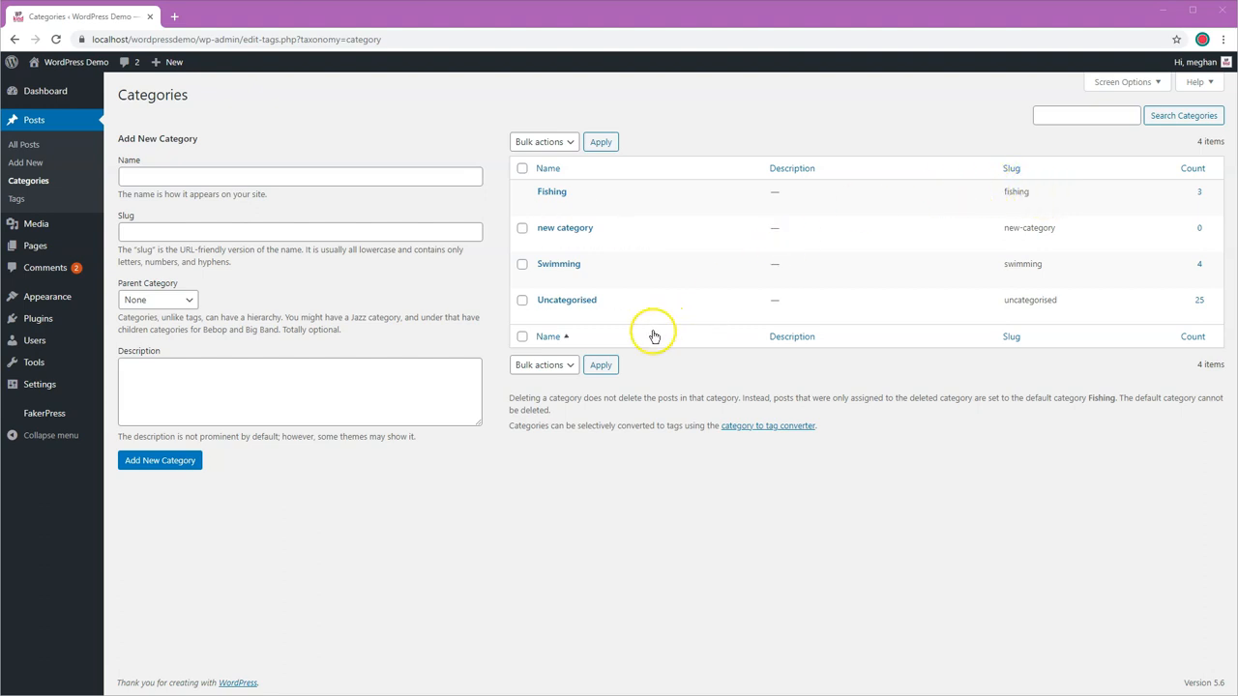
mouse_move(566, 300)
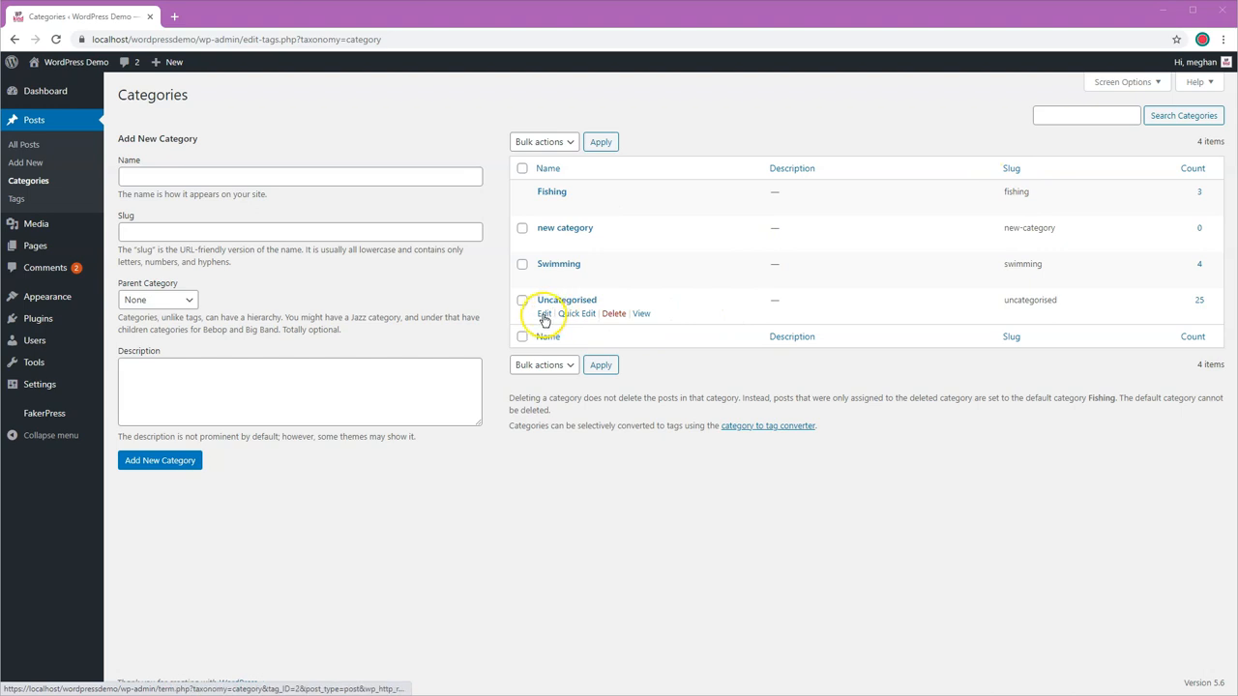
mouse_move(642, 313)
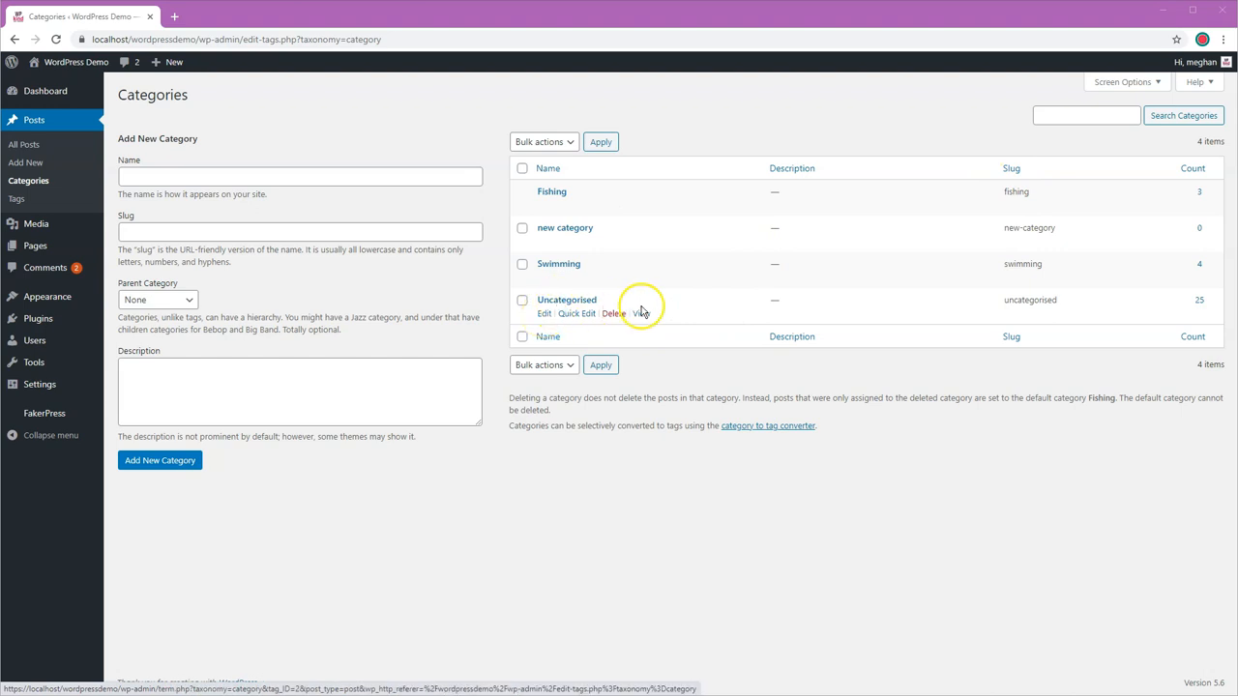
mouse_move(946, 278)
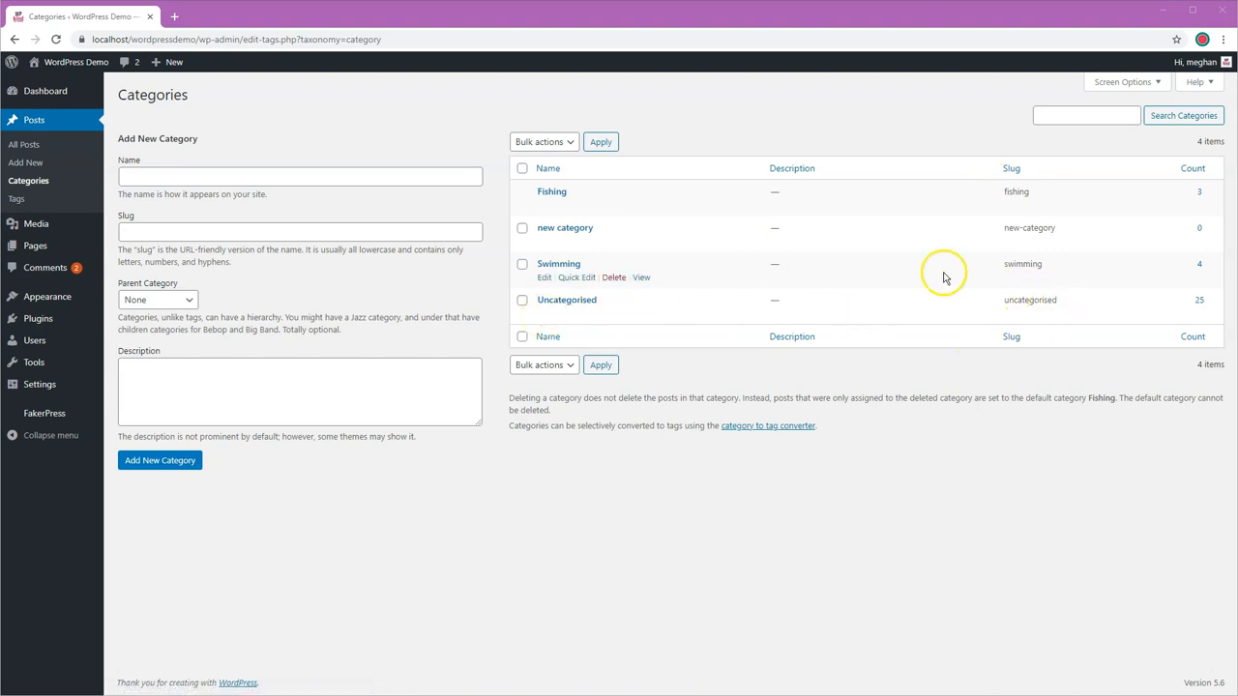
mouse_move(1201, 302)
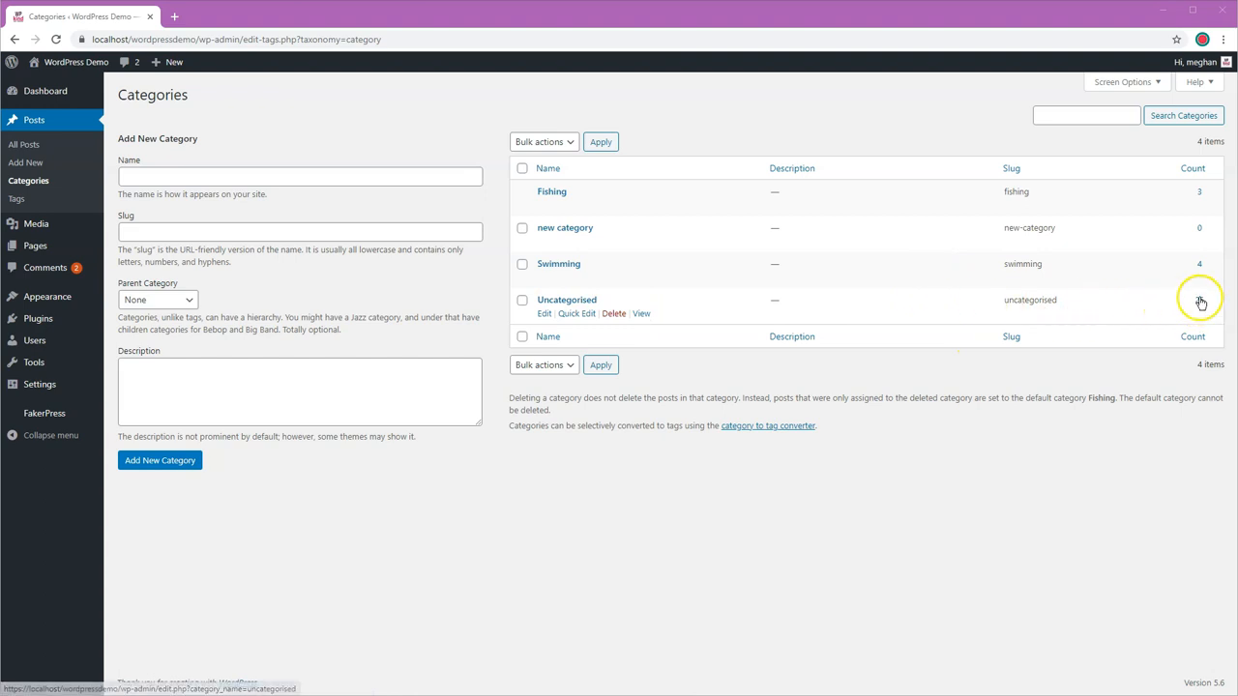
mouse_move(1199, 303)
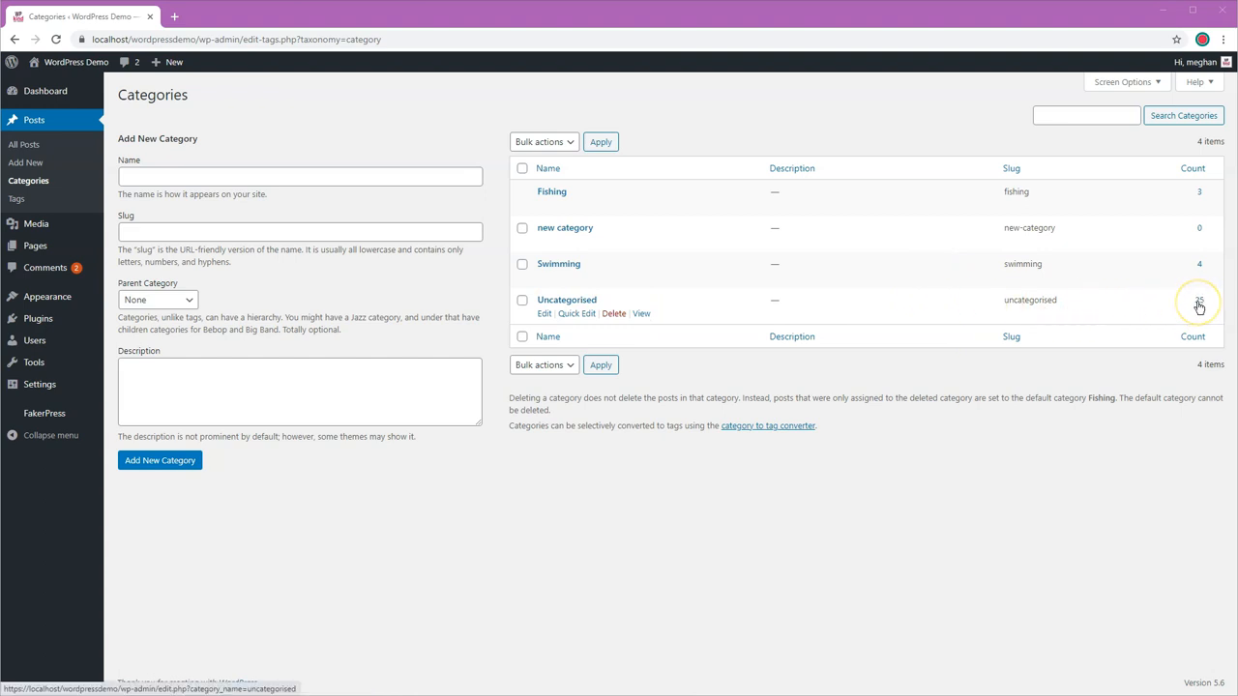
left_click(1198, 303)
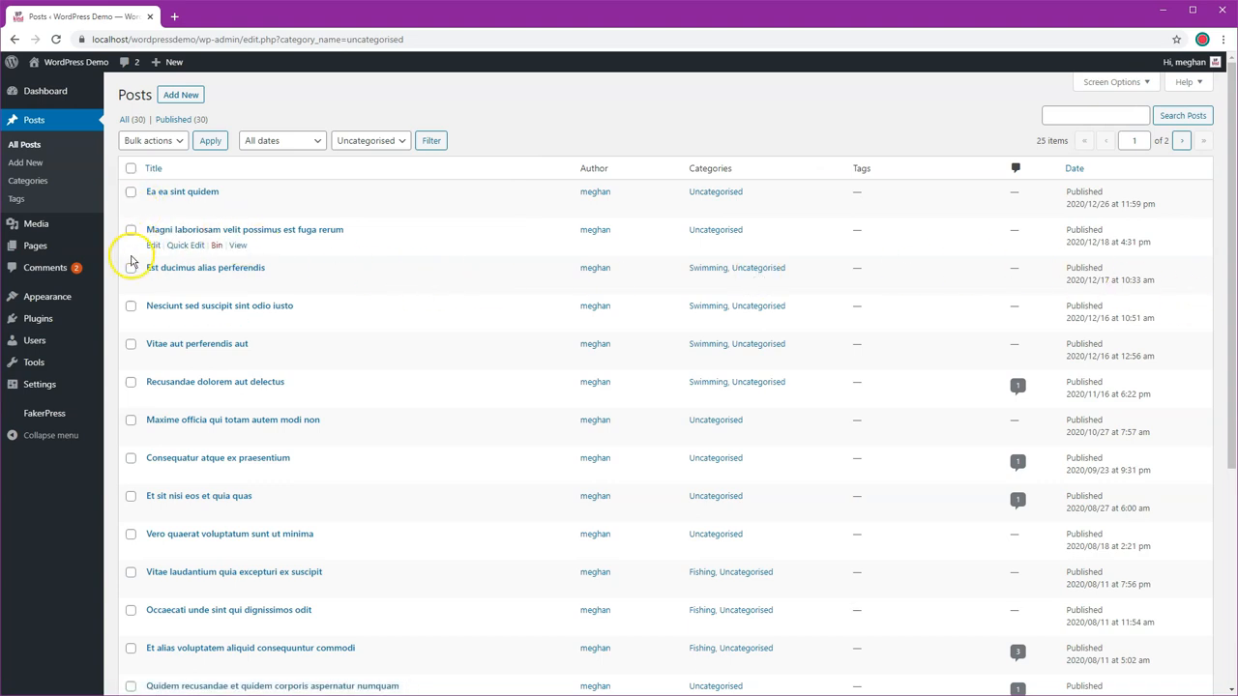
mouse_move(137, 200)
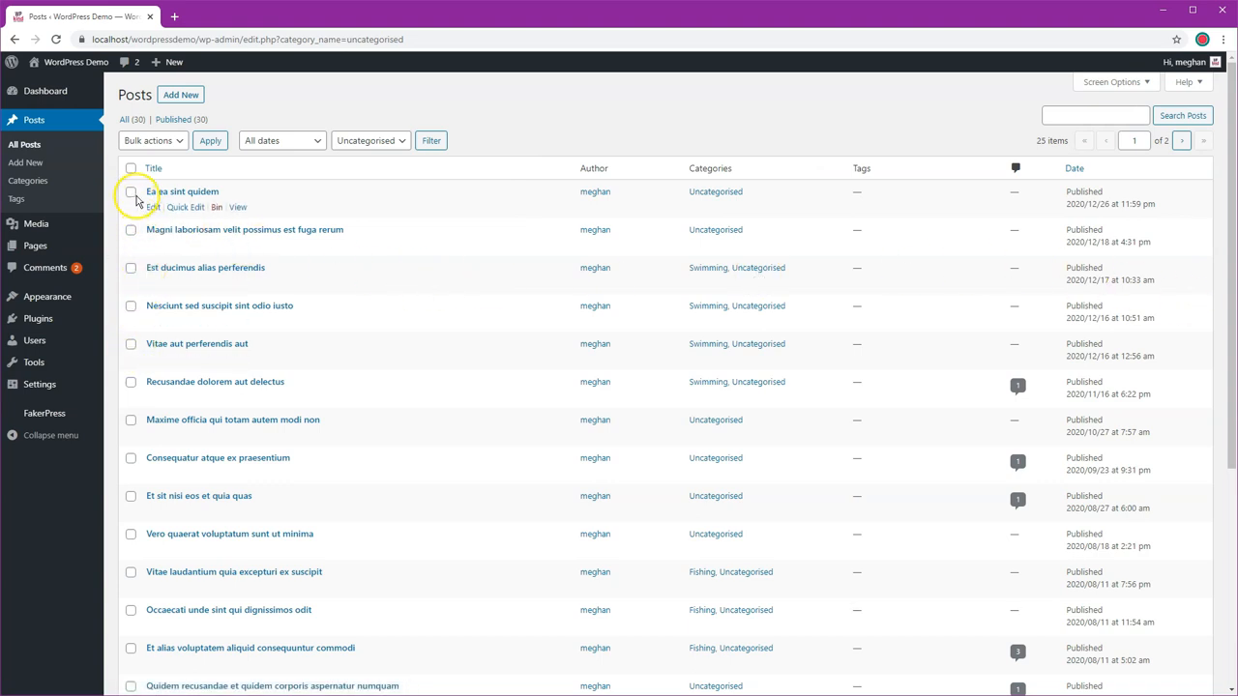
mouse_move(174, 334)
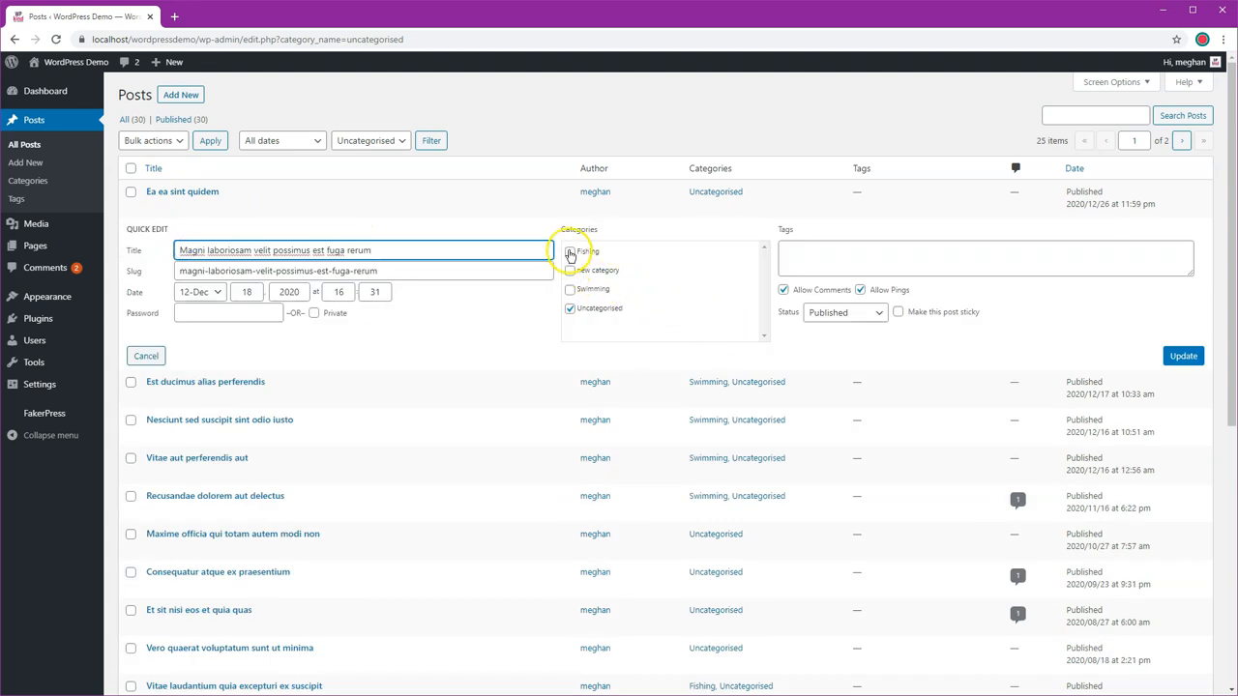
Switch the post from Uncategorised to Swimming, update, and return to Categories
left_click(570, 289)
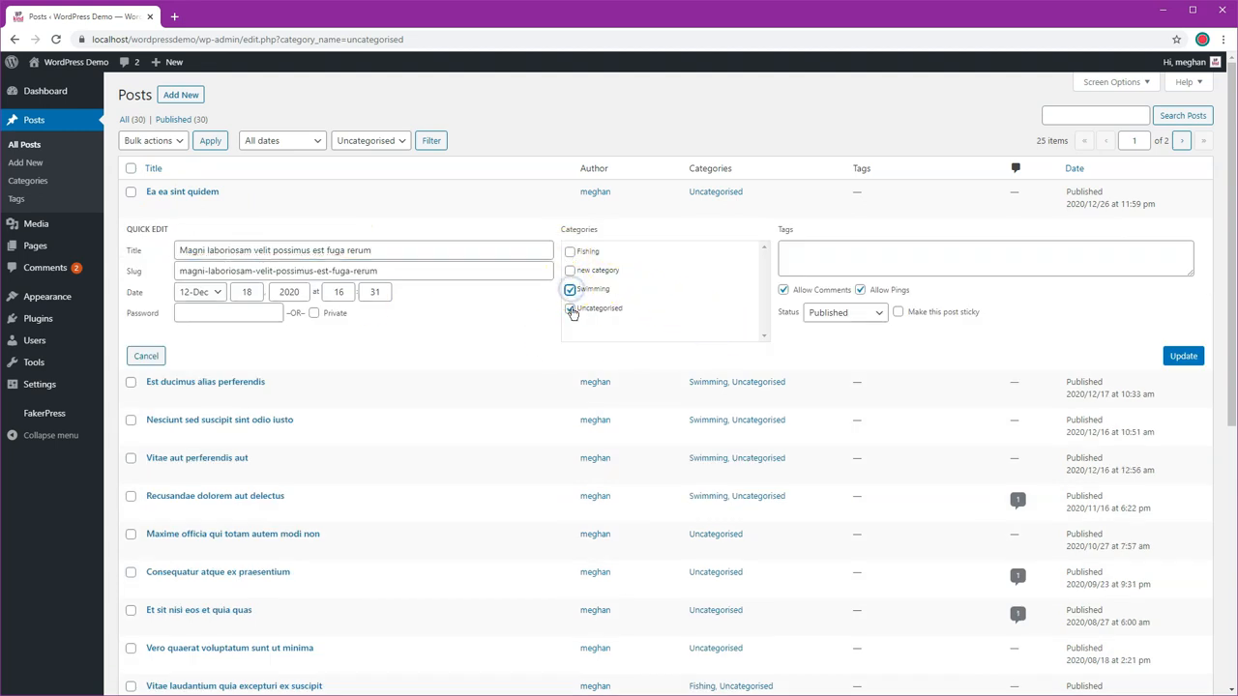
left_click(569, 308)
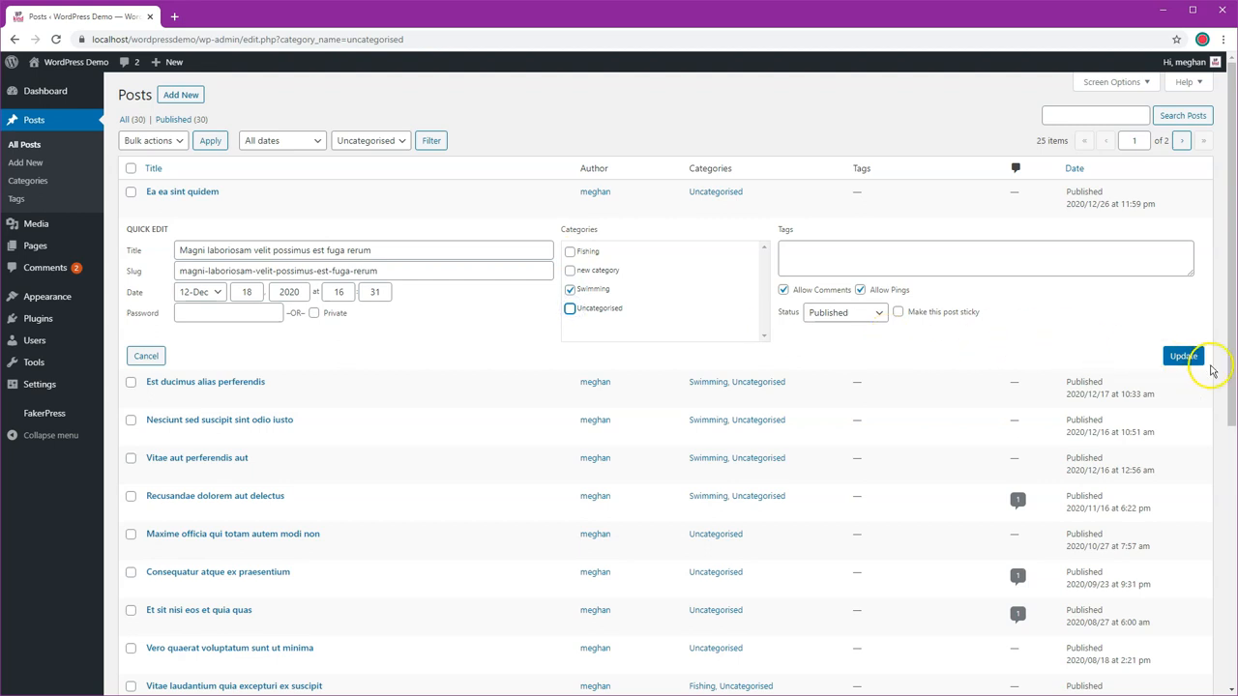
left_click(1183, 356)
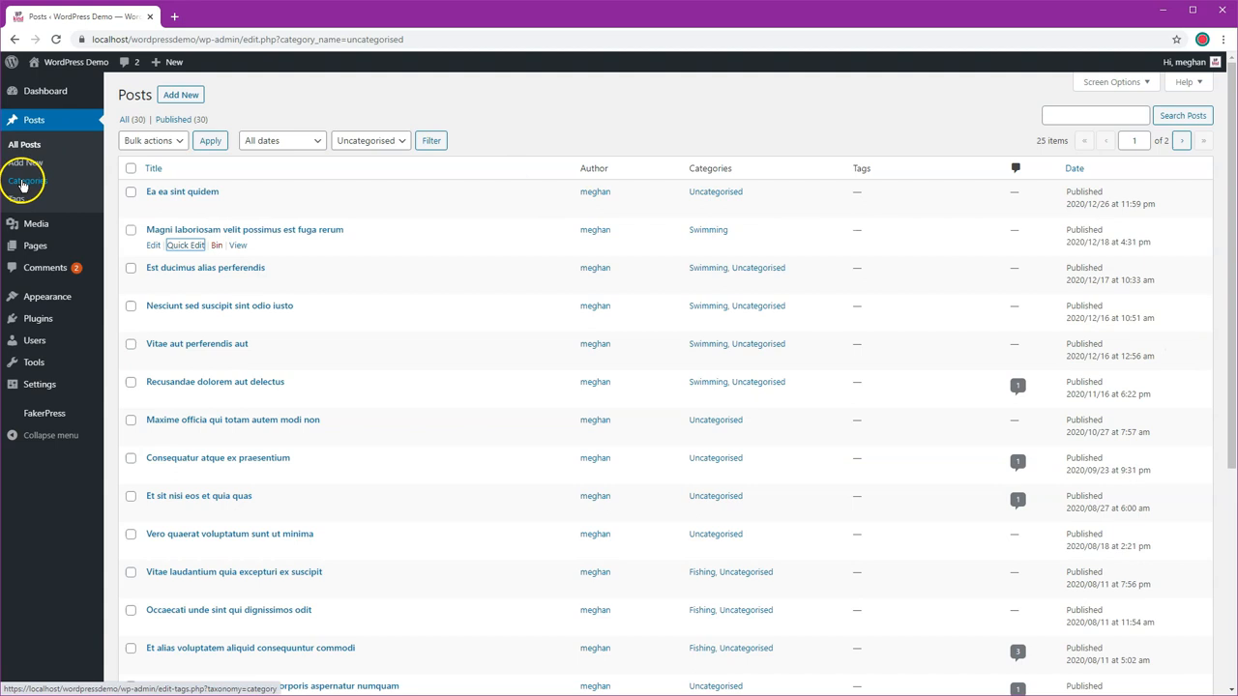
left_click(28, 180)
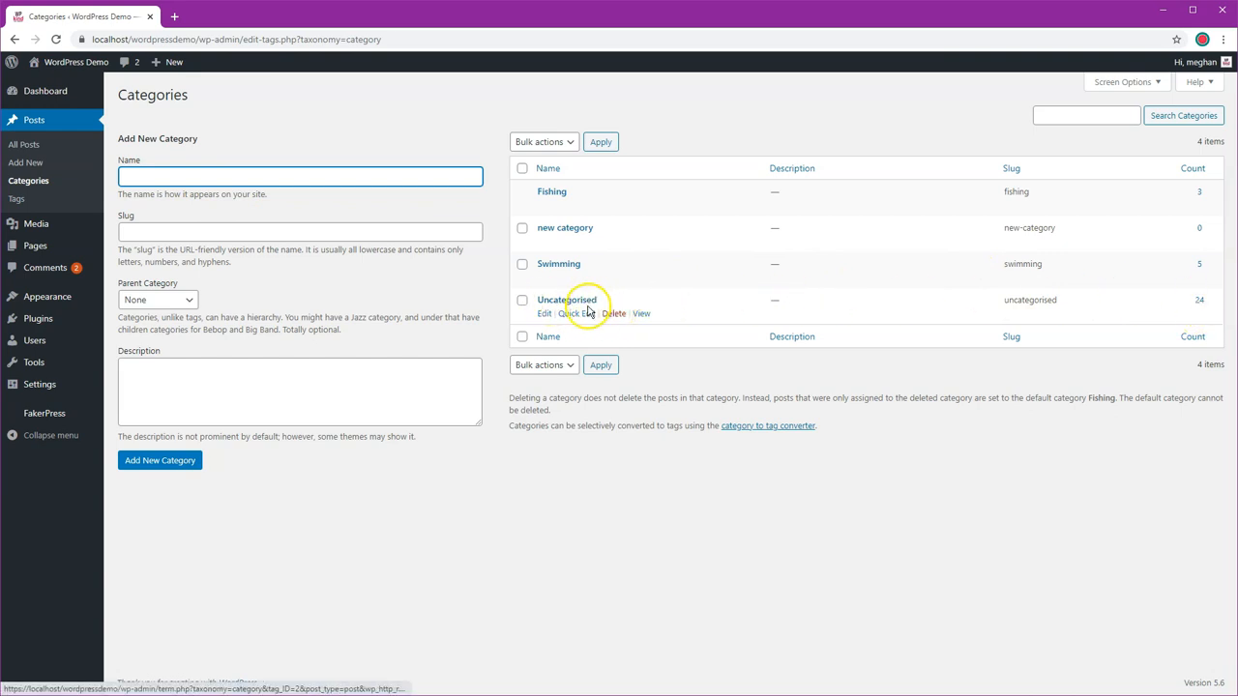
mouse_move(562, 227)
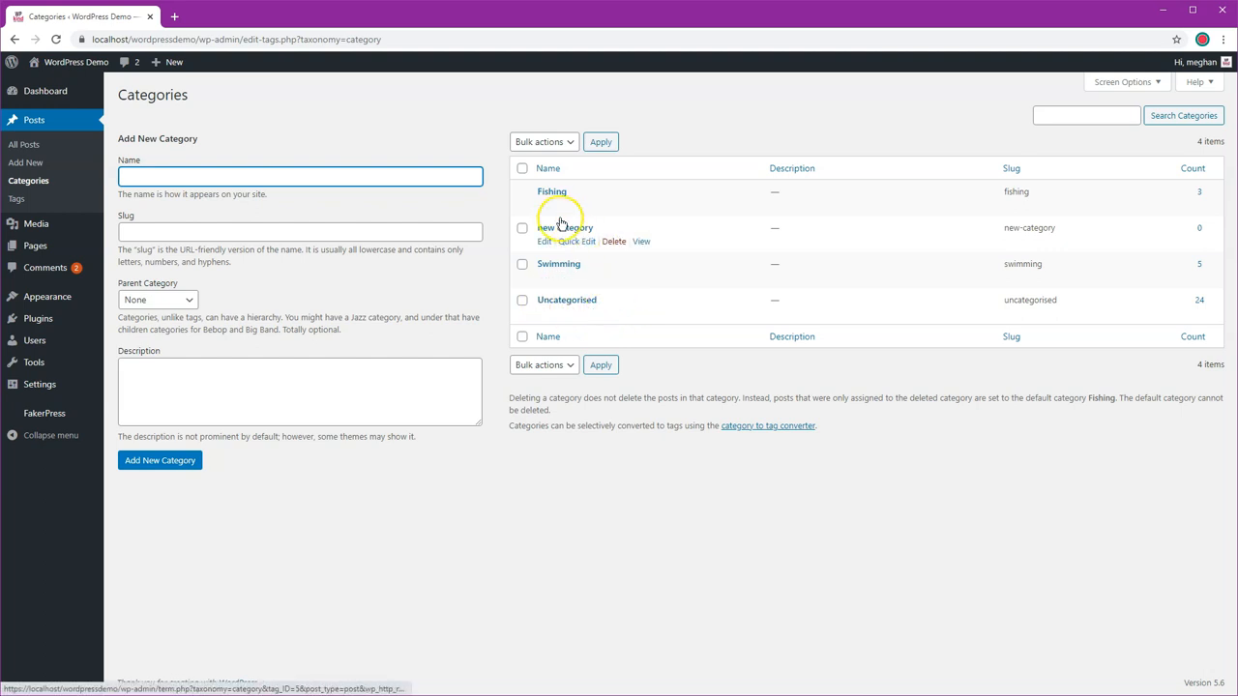
mouse_move(638, 206)
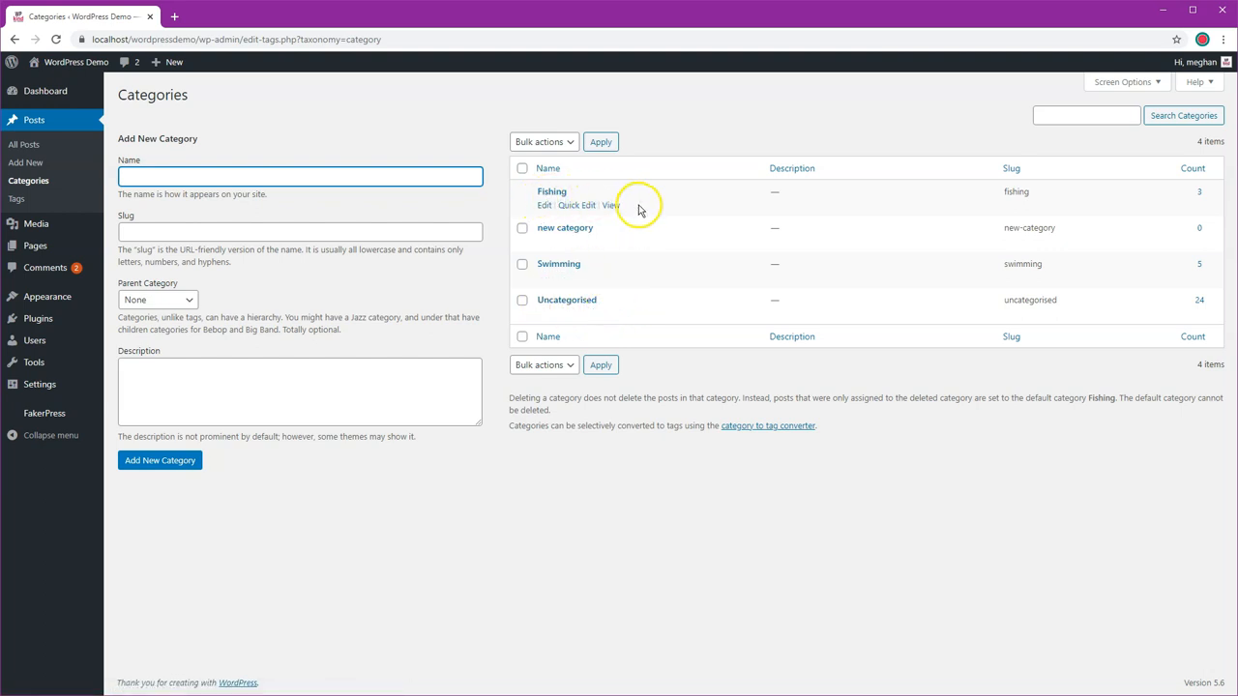
Delete the Uncategorised category, bringing up the deletion confirmation
left_click(613, 312)
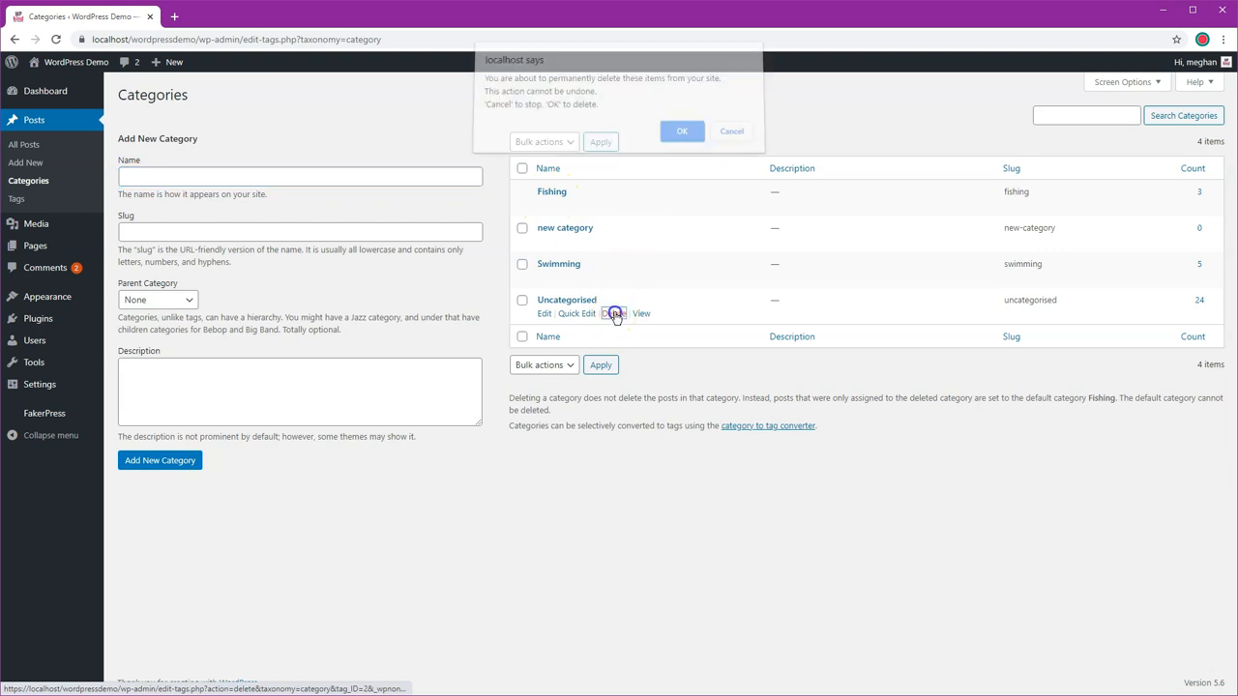